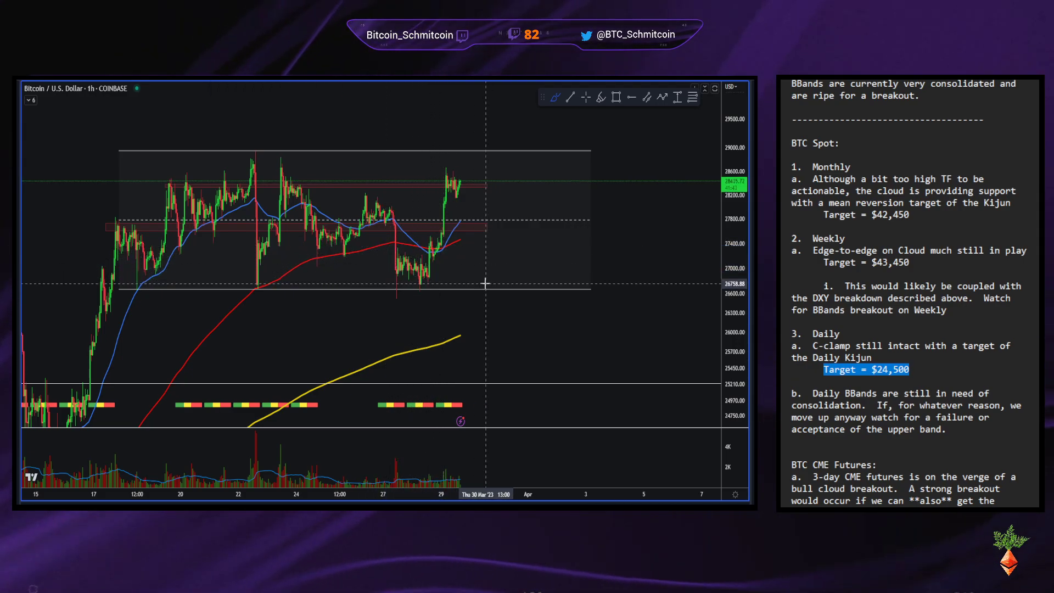
mouse_move(419, 258)
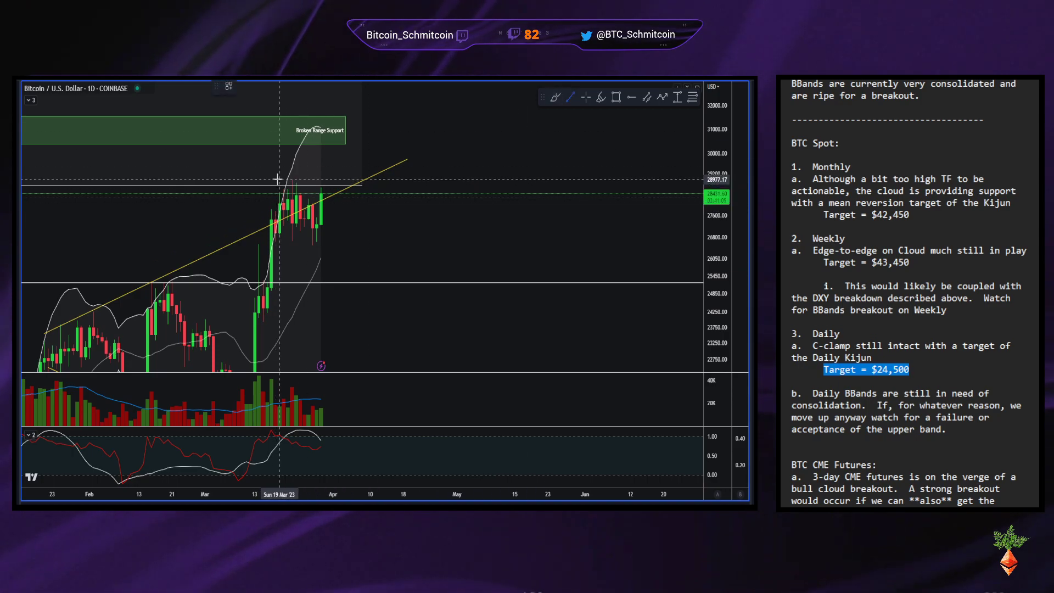
Start Bar Replay on the 1M Bitcoin chart from a late-2021 candle.
drag(276, 179, 427, 179)
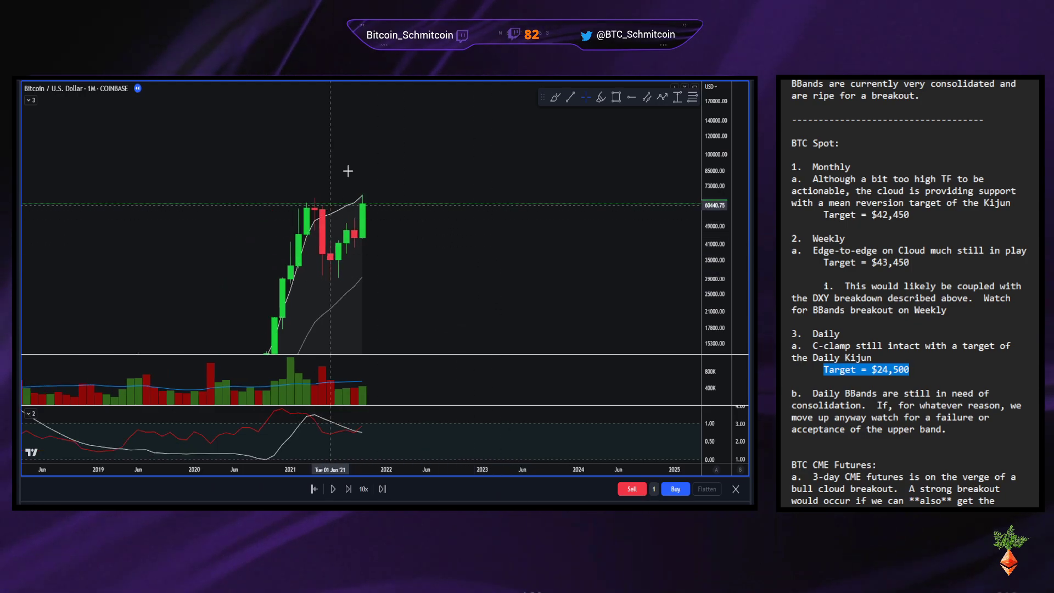
Show the 1D Bitcoin replay with candles ending around late March 2023.
drag(282, 195, 377, 202)
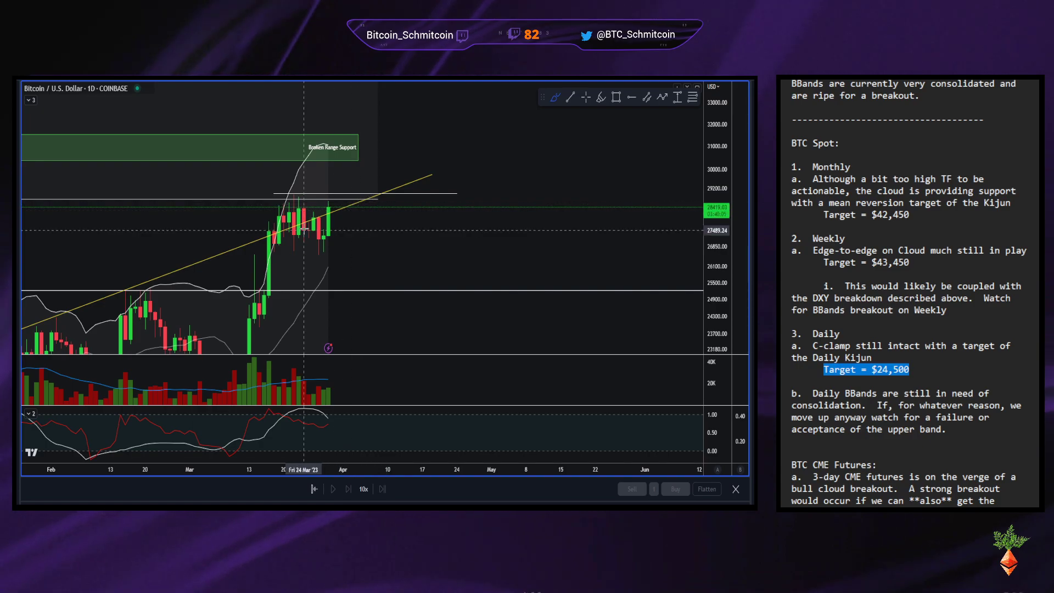
Pan the daily chart back to December, bringing up the exit-replay confirmation.
drag(326, 269, 387, 290)
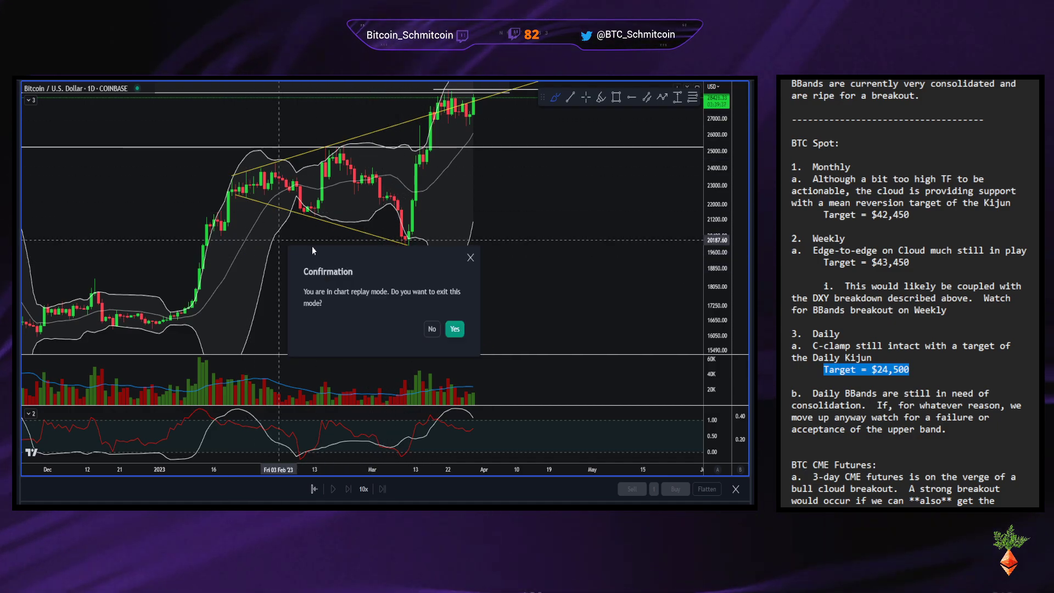
Decline exiting replay, then play daily candles from late January to late March 2023.
click(454, 329)
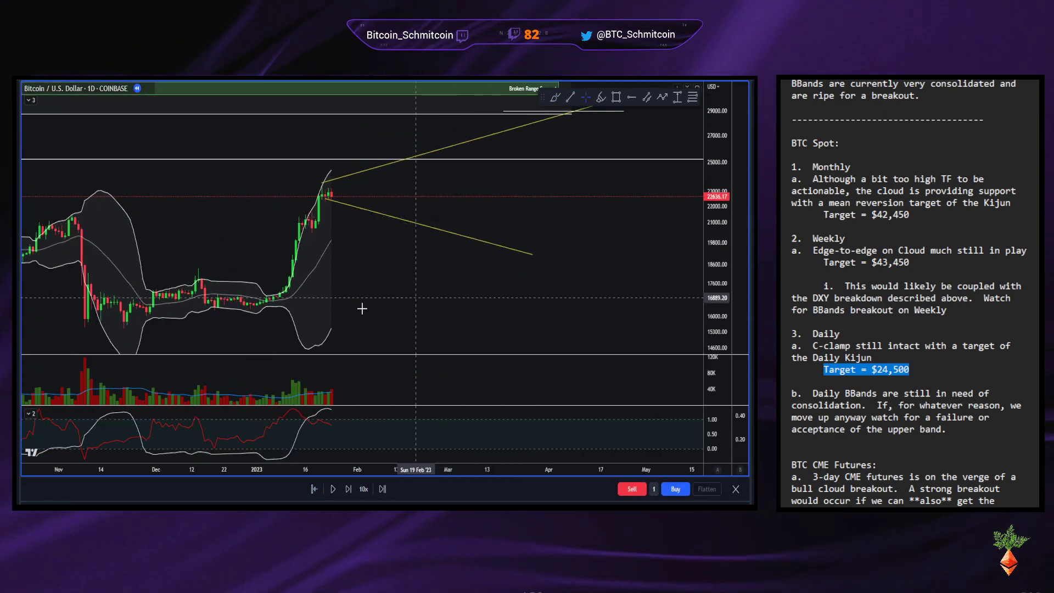
click(332, 489)
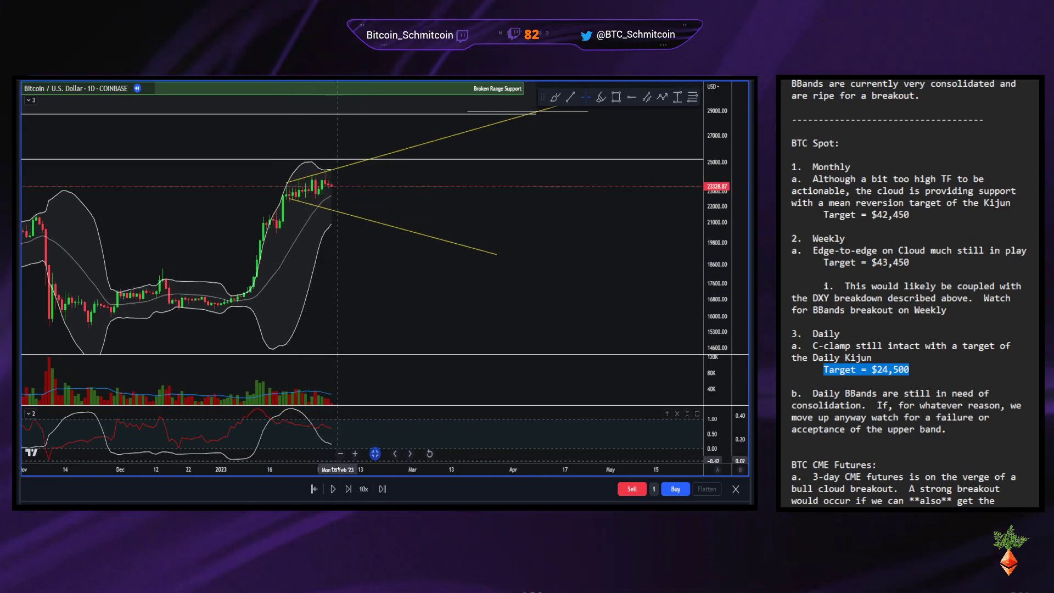
click(332, 489)
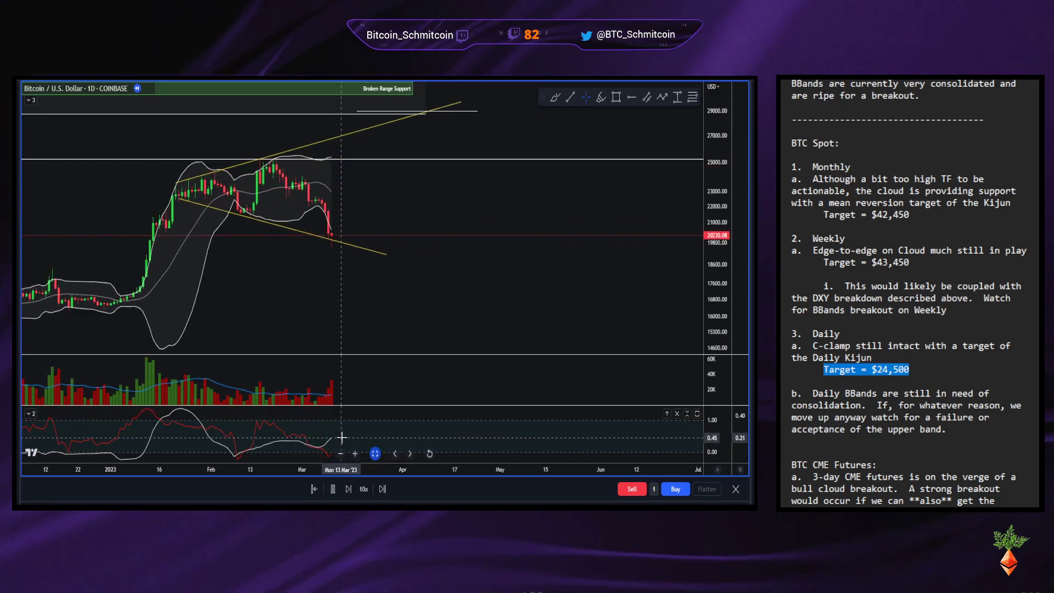
click(333, 489)
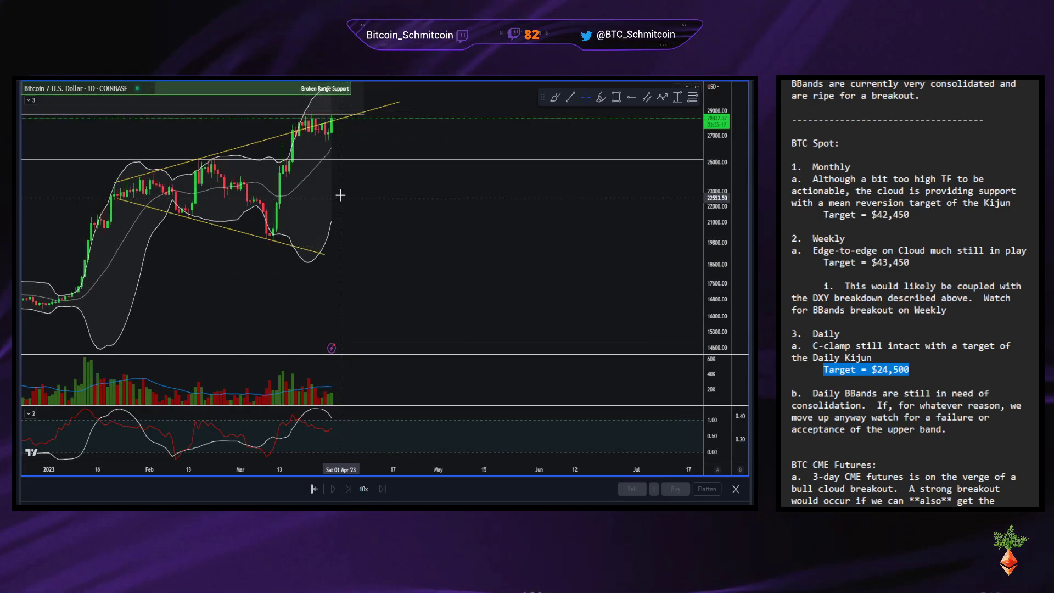
mouse_move(370, 239)
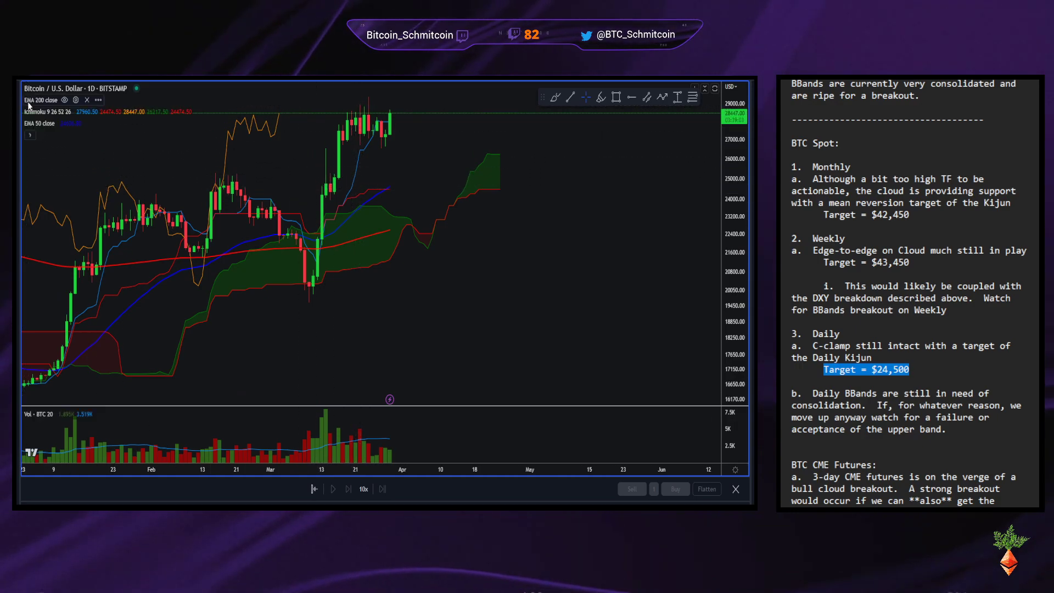
mouse_move(293, 184)
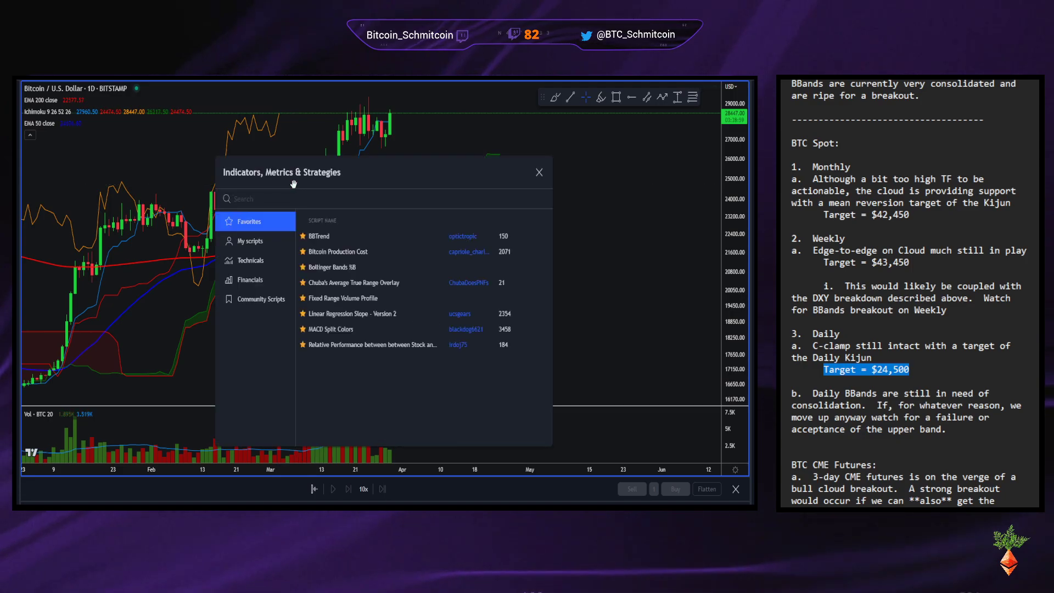
Search 'bollin' and add Bollinger Bands (20, 2) to the daily chart.
text(bollin)
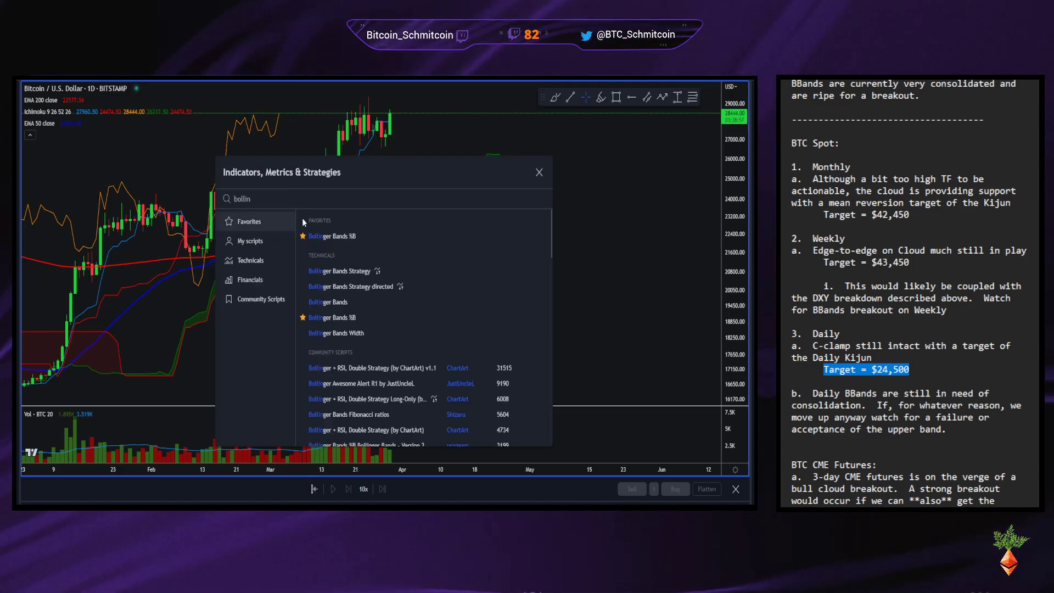
mouse_move(361, 302)
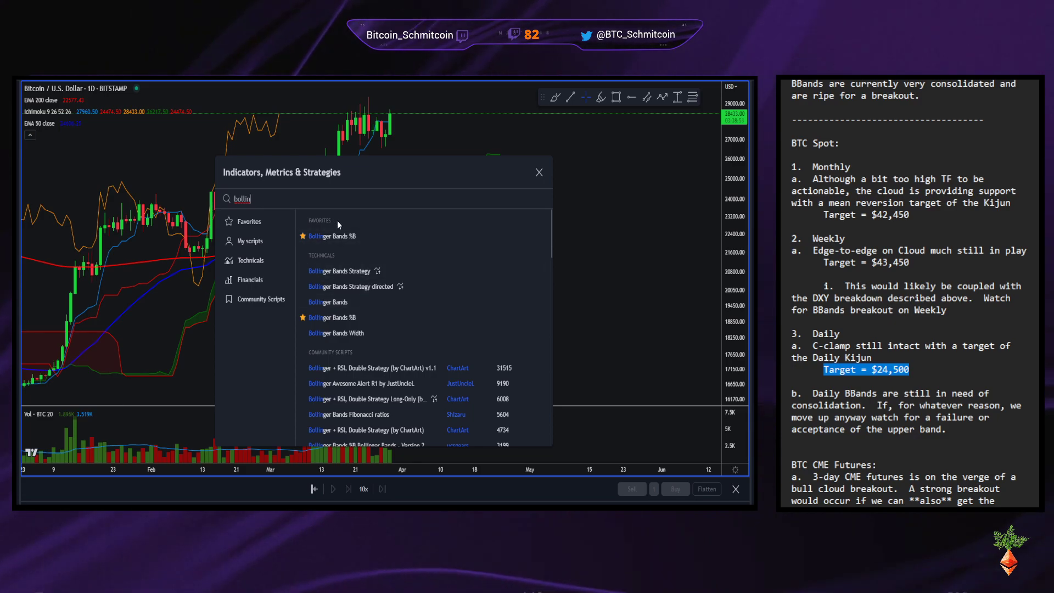
mouse_move(287, 213)
text(ger bands)
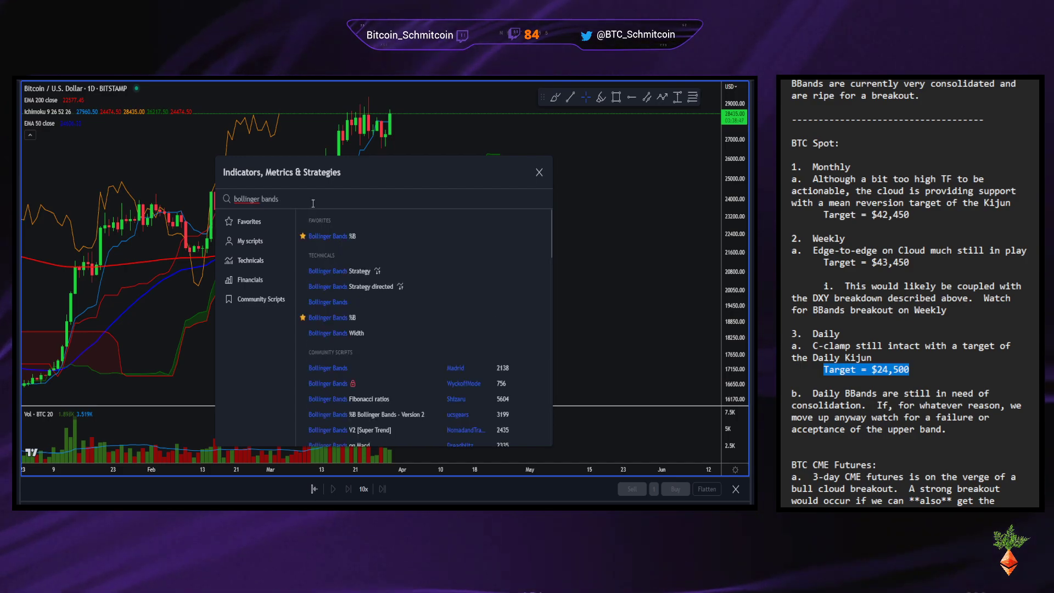
click(328, 302)
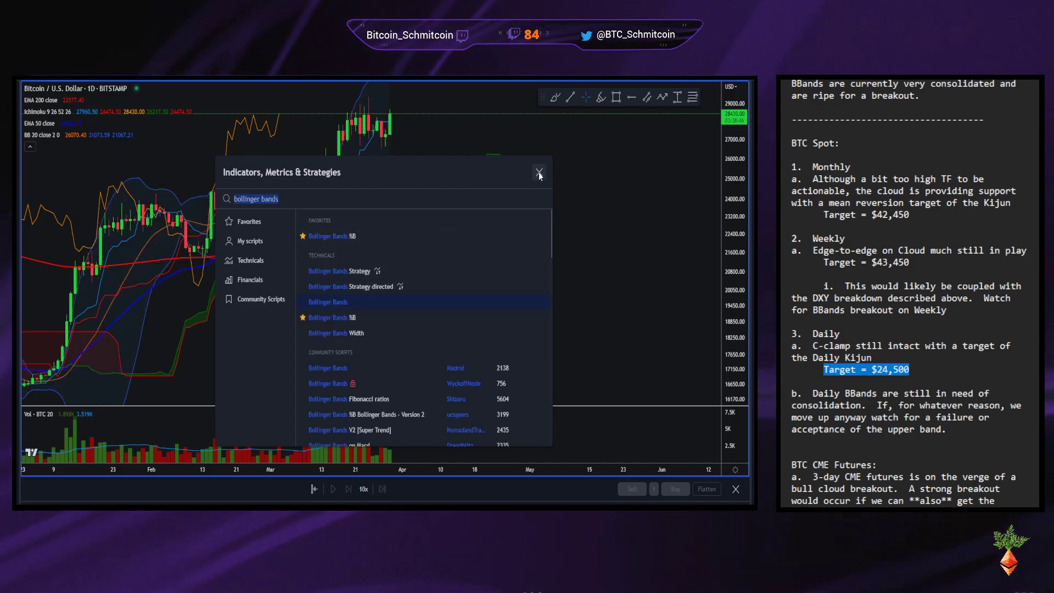
click(539, 172)
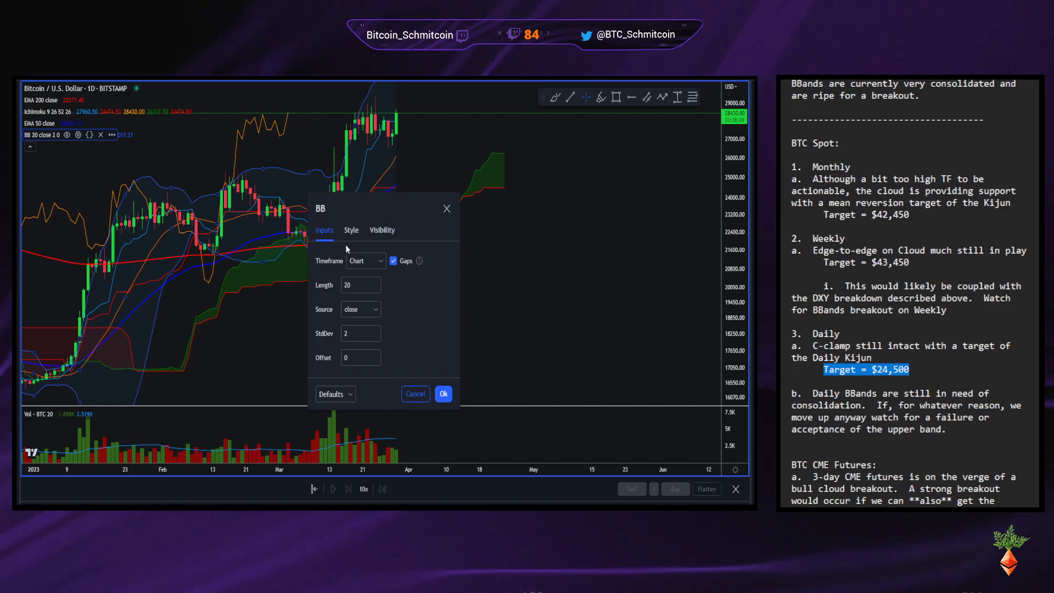
Make Bollinger Bands white, keep only Ichimoku conversion and base lines, hide EMA 200.
click(351, 230)
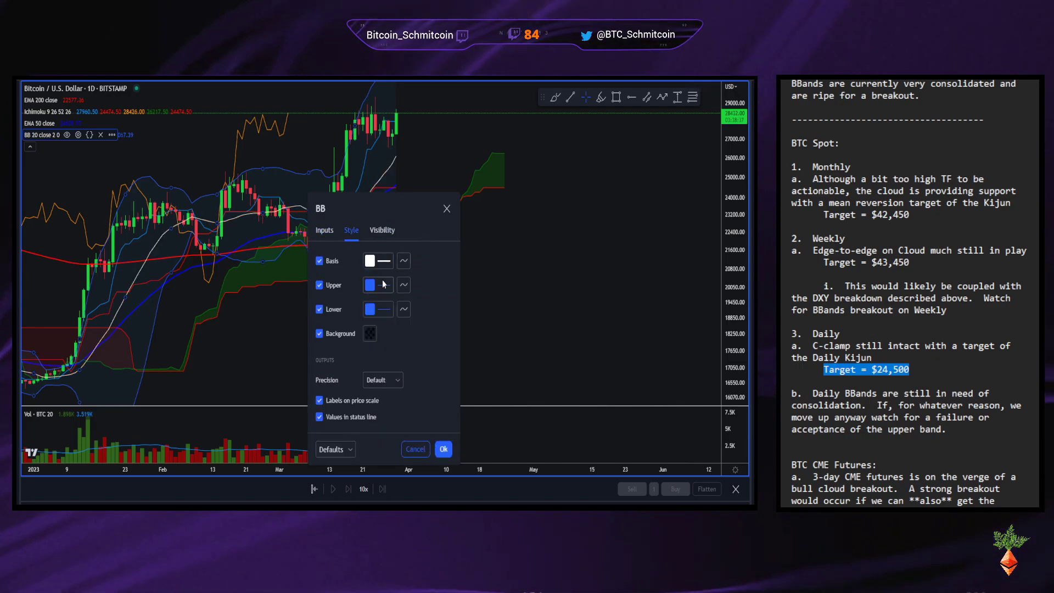
click(375, 309)
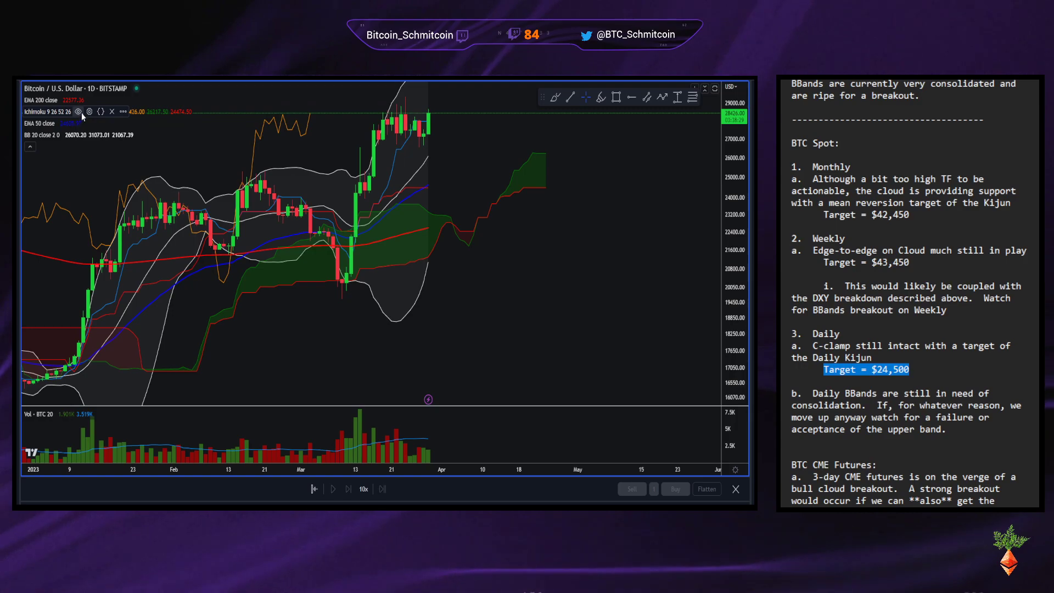
click(77, 111)
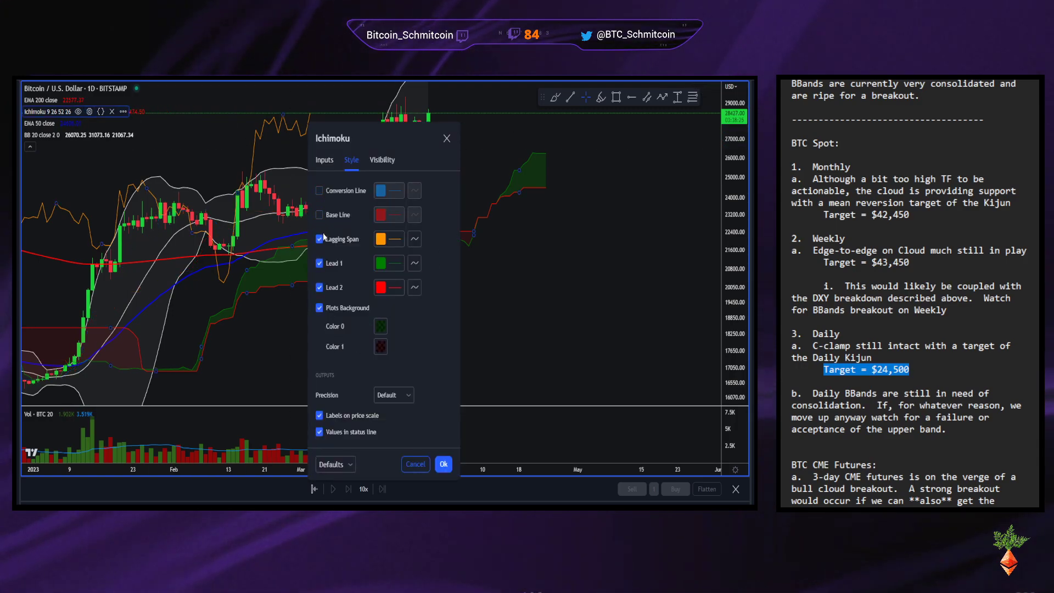
click(319, 239)
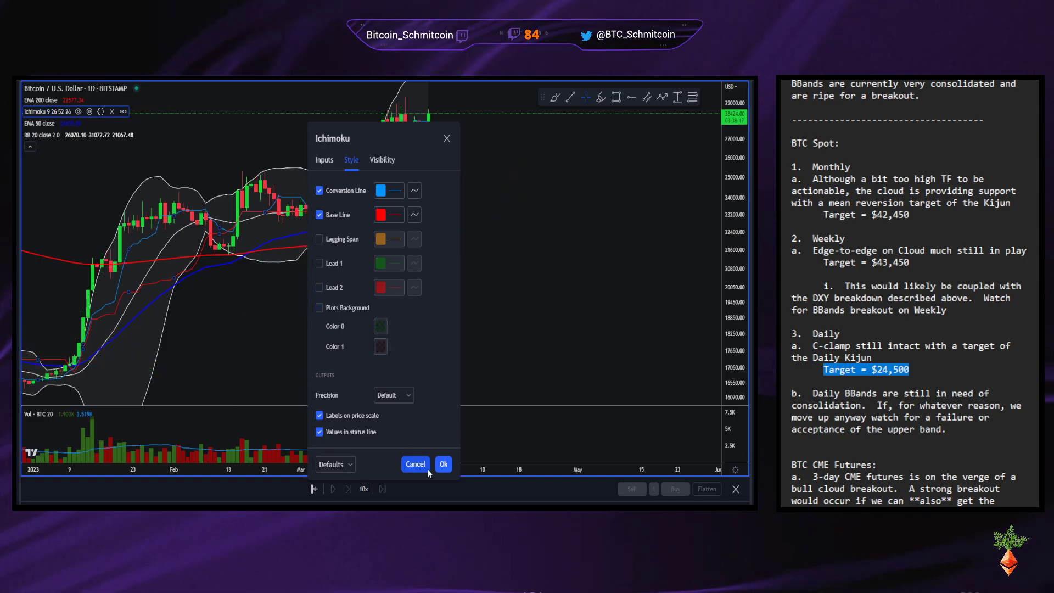
click(443, 464)
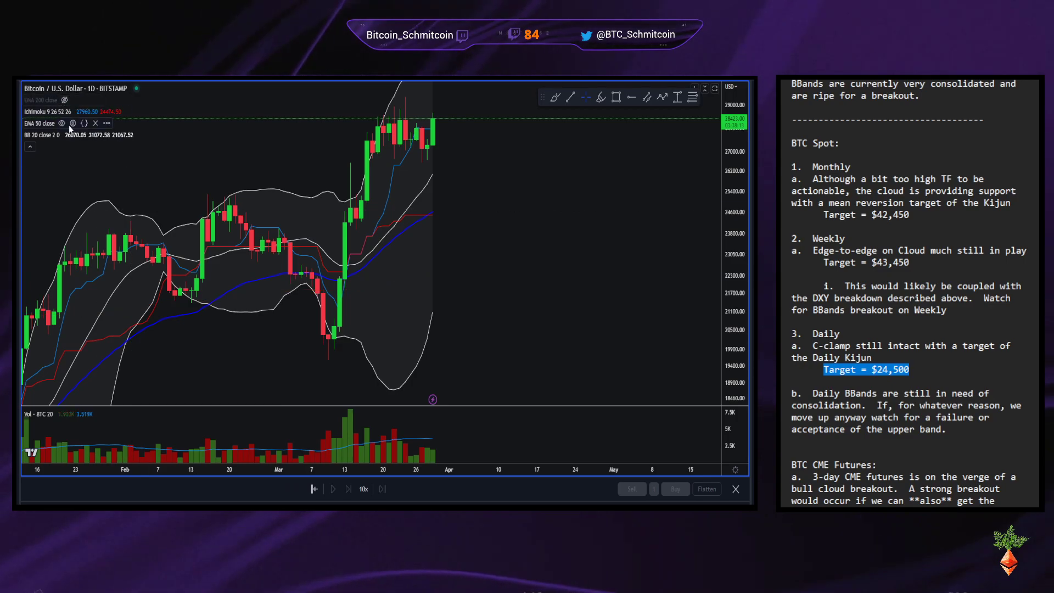
click(66, 135)
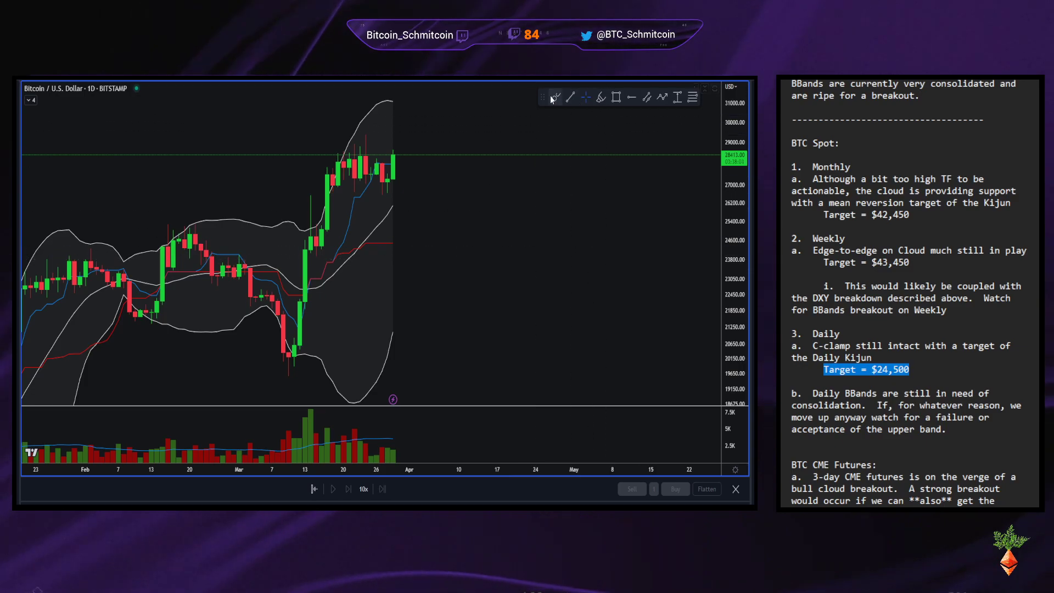
mouse_move(388, 132)
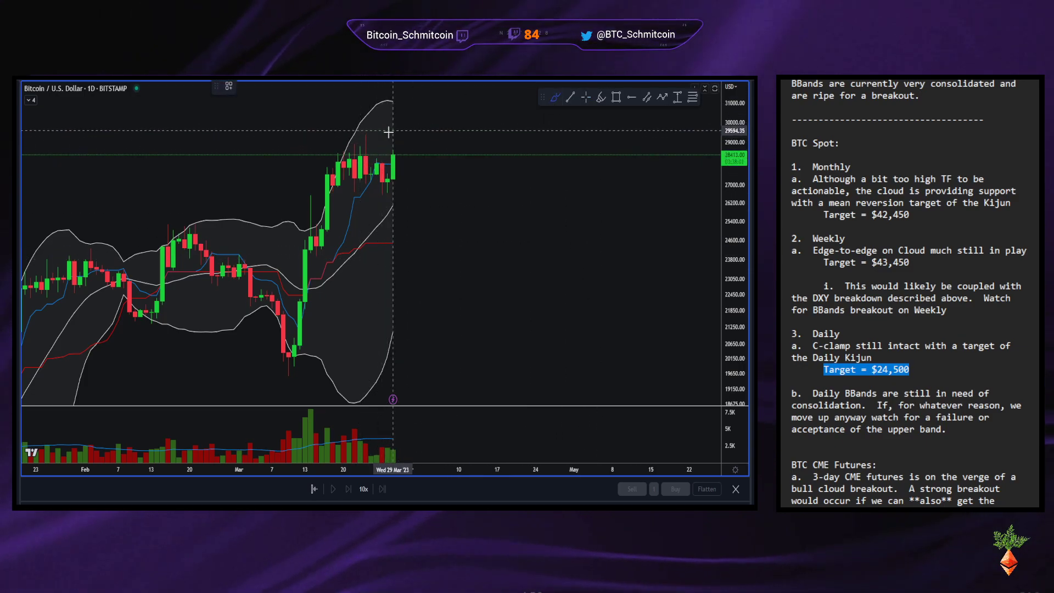
Brush a short horizontal level just above the late-March daily highs.
drag(342, 134, 436, 135)
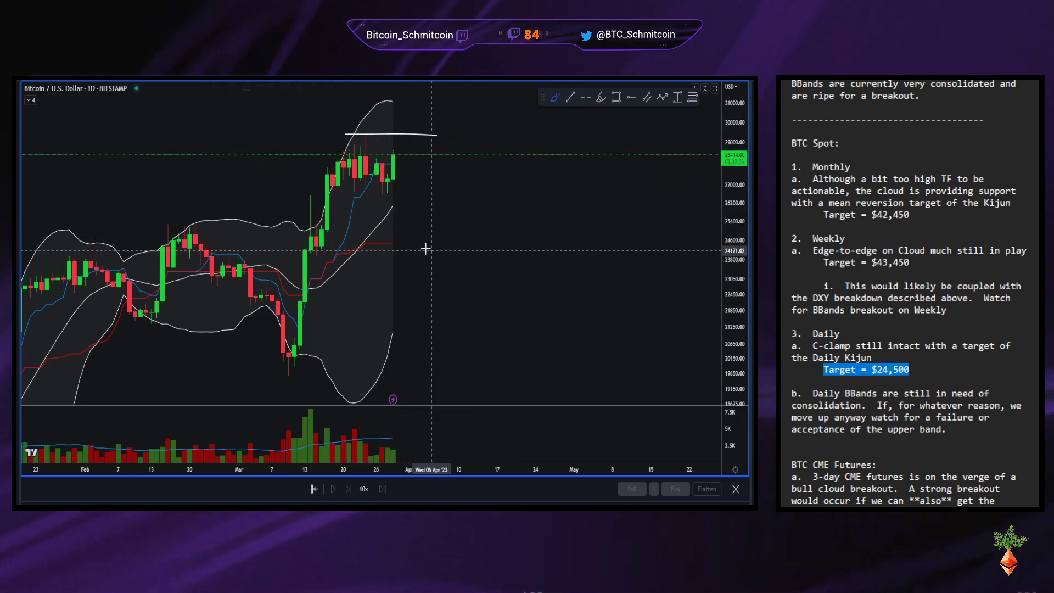
mouse_move(385, 367)
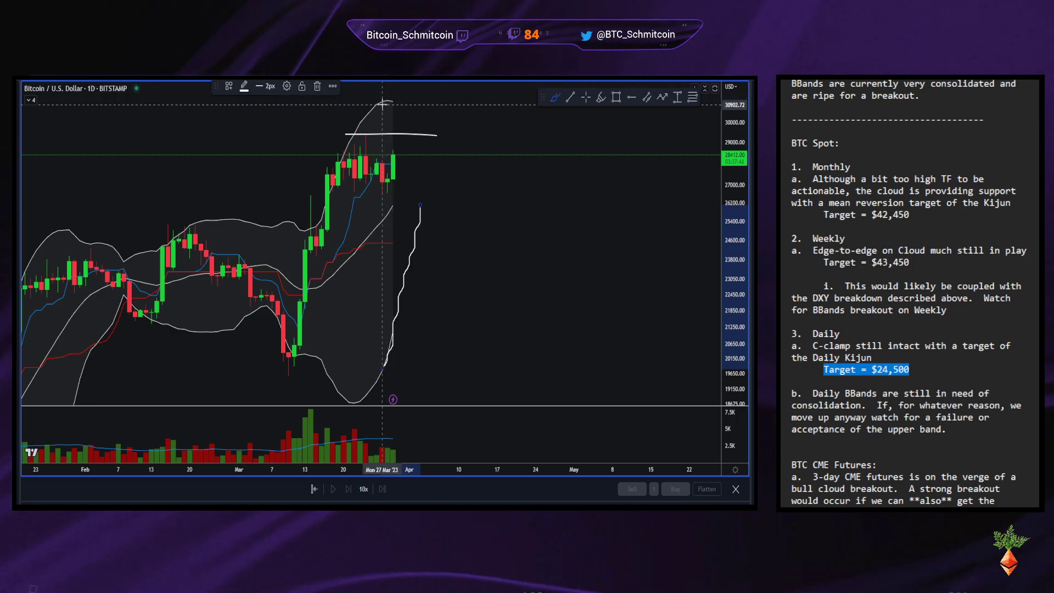
mouse_move(424, 213)
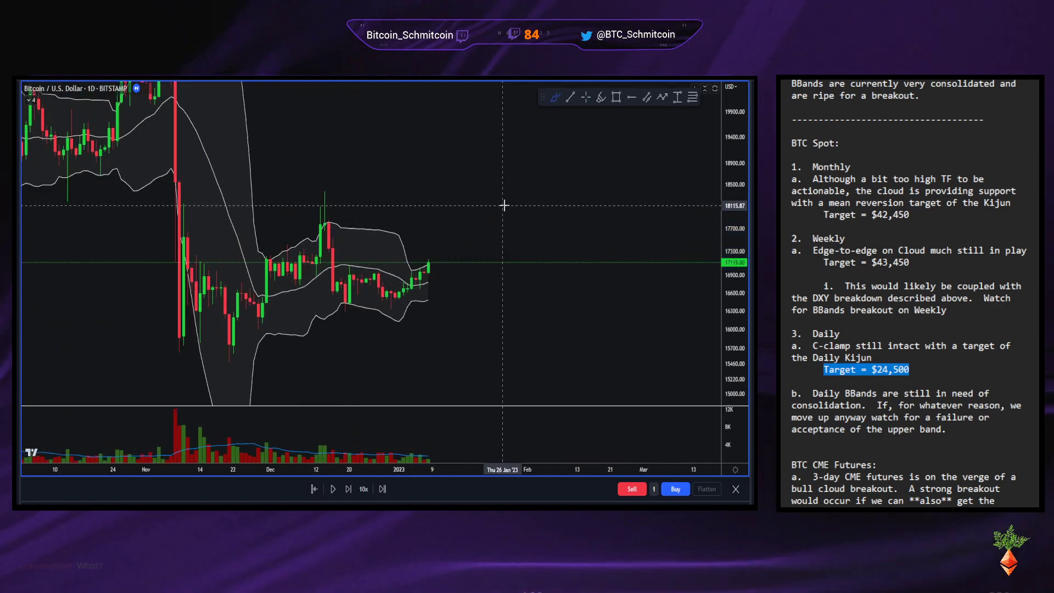
mouse_move(429, 323)
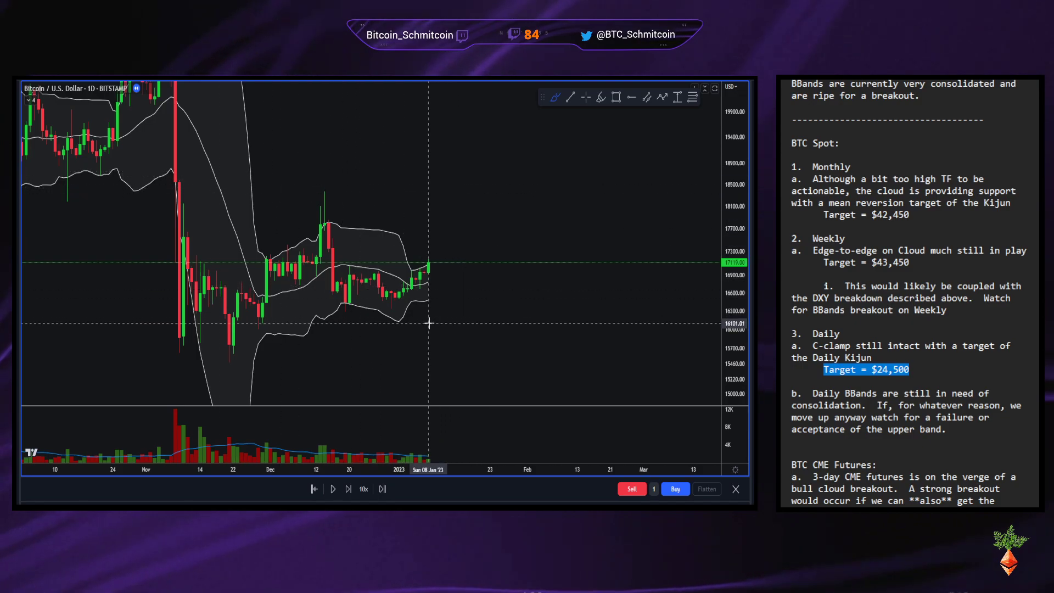
mouse_move(431, 314)
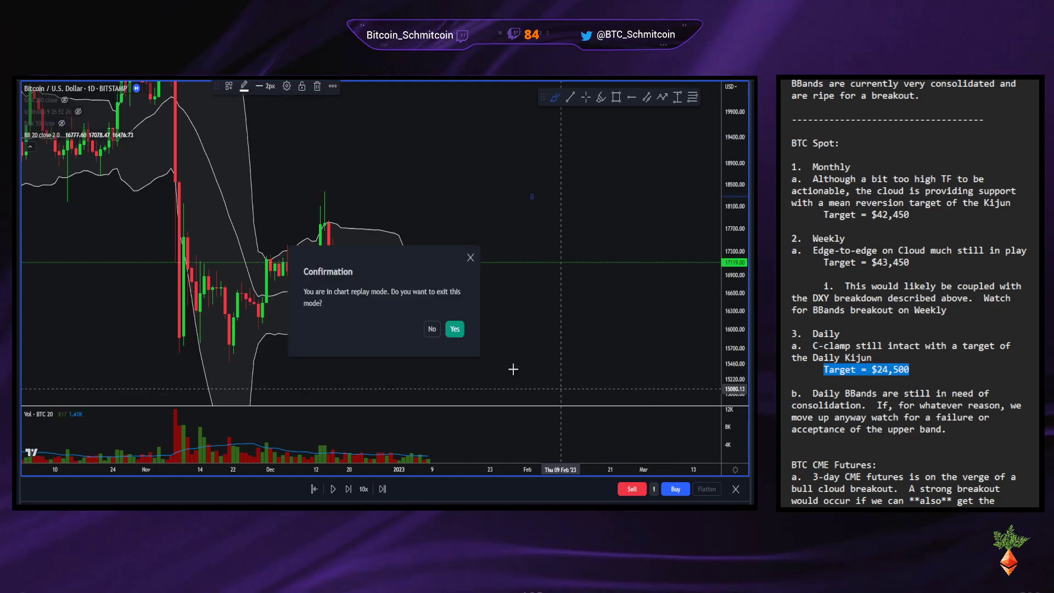
Confirm Yes to exit Bar Replay and return to the live hourly chart.
click(454, 329)
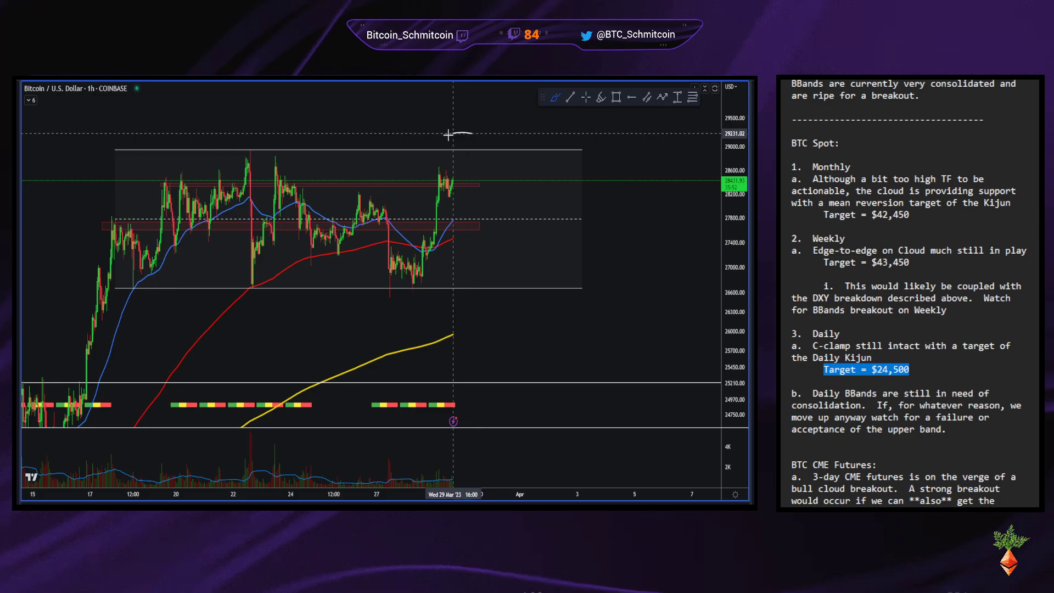
Brush a circle around the zone just above the hourly range box top.
drag(444, 144, 481, 147)
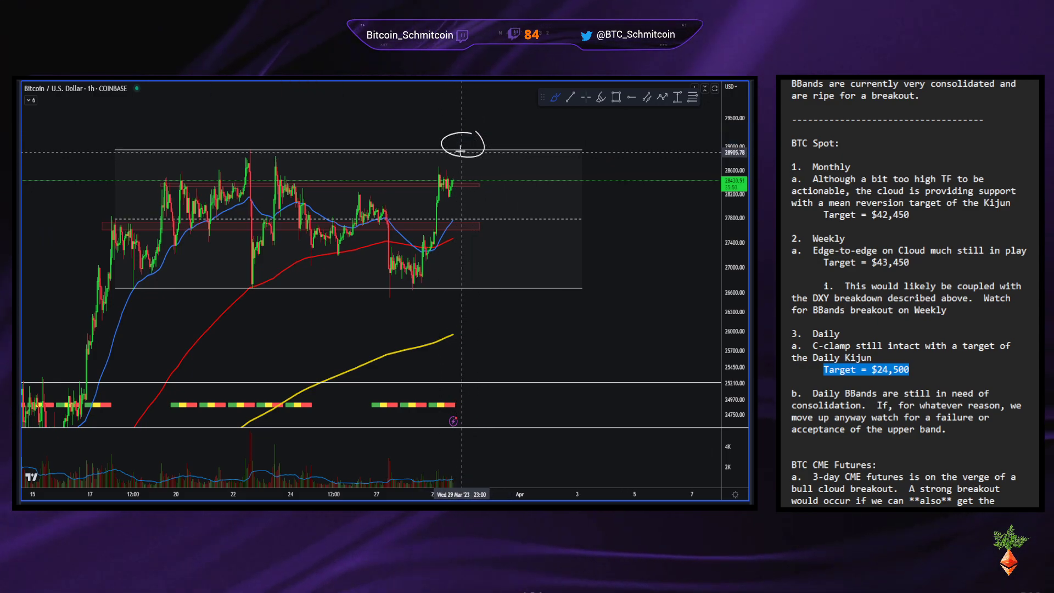
mouse_move(506, 192)
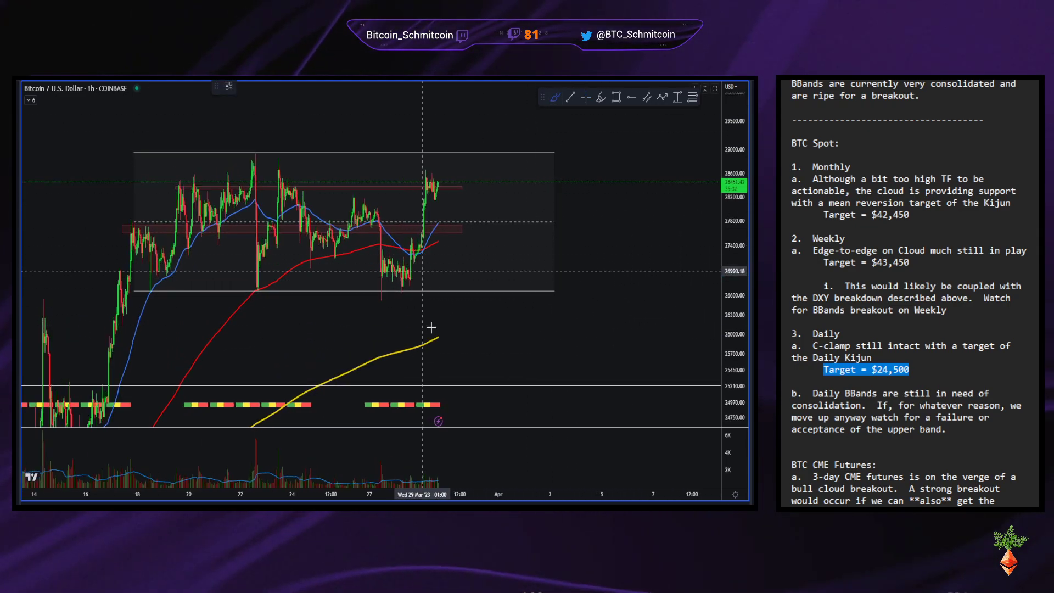
drag(404, 478, 450, 461)
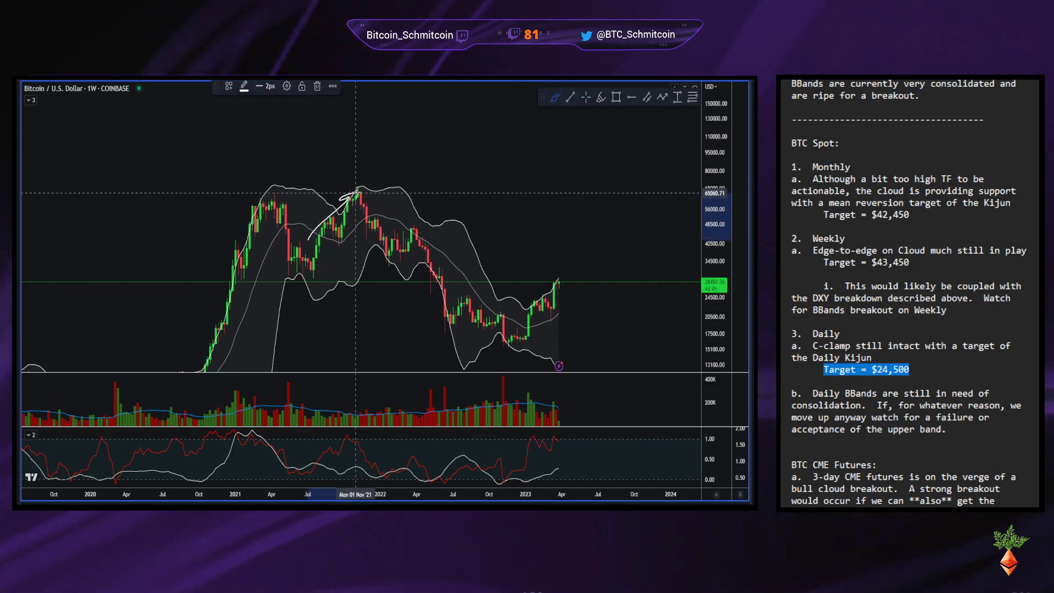
Brush along the weekly 2021 rally into the November 2021 peak.
drag(323, 380, 350, 404)
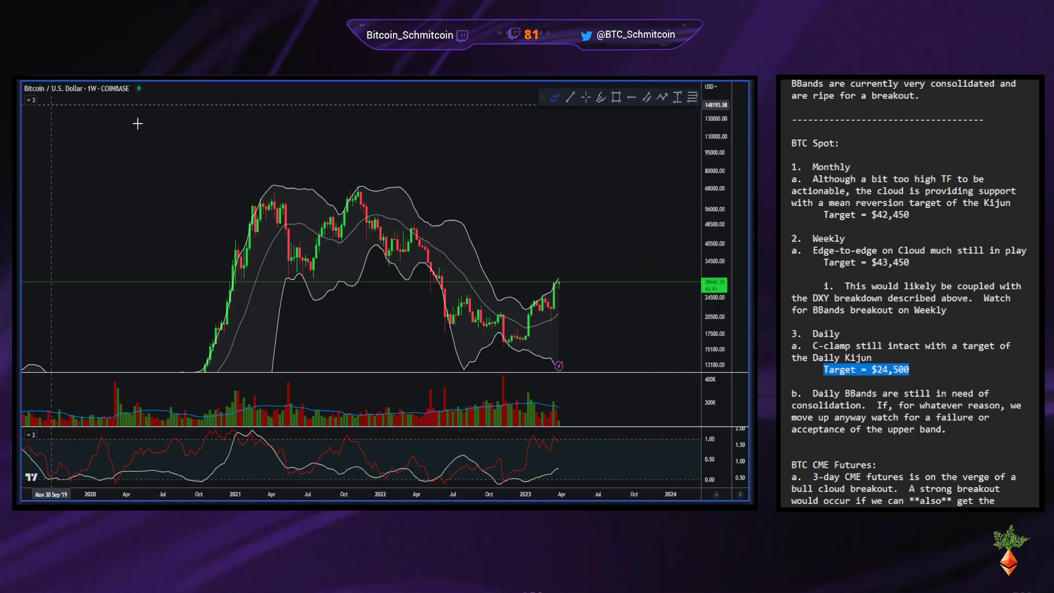
mouse_move(509, 249)
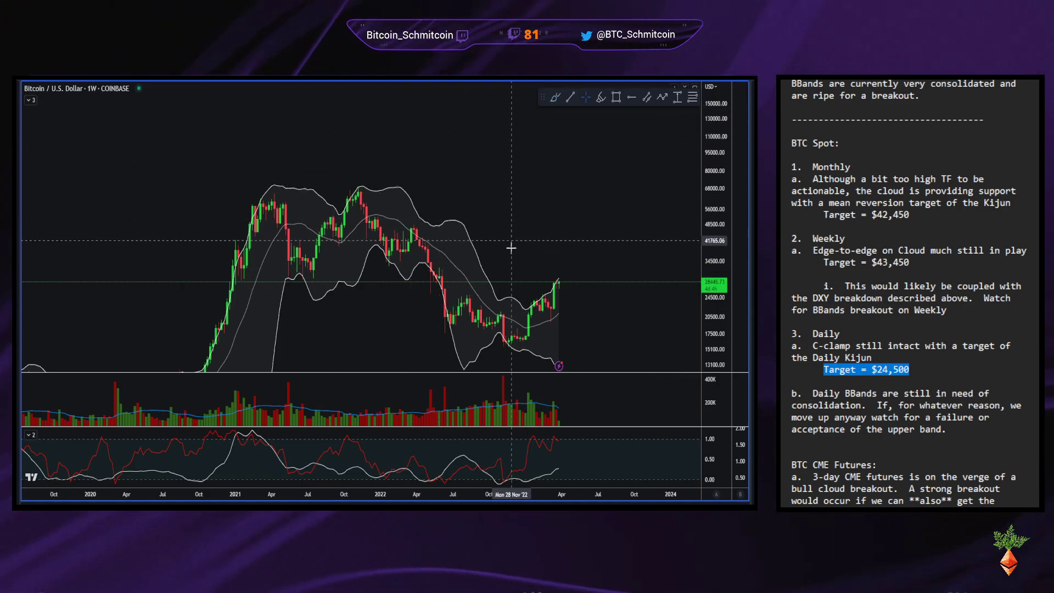
mouse_move(531, 198)
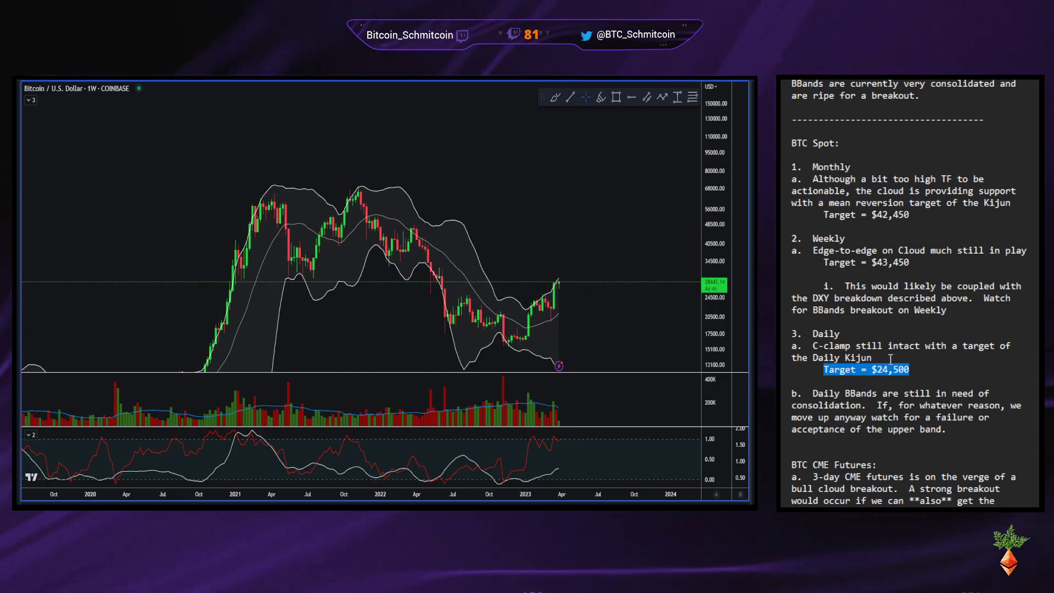
scroll(down, 3)
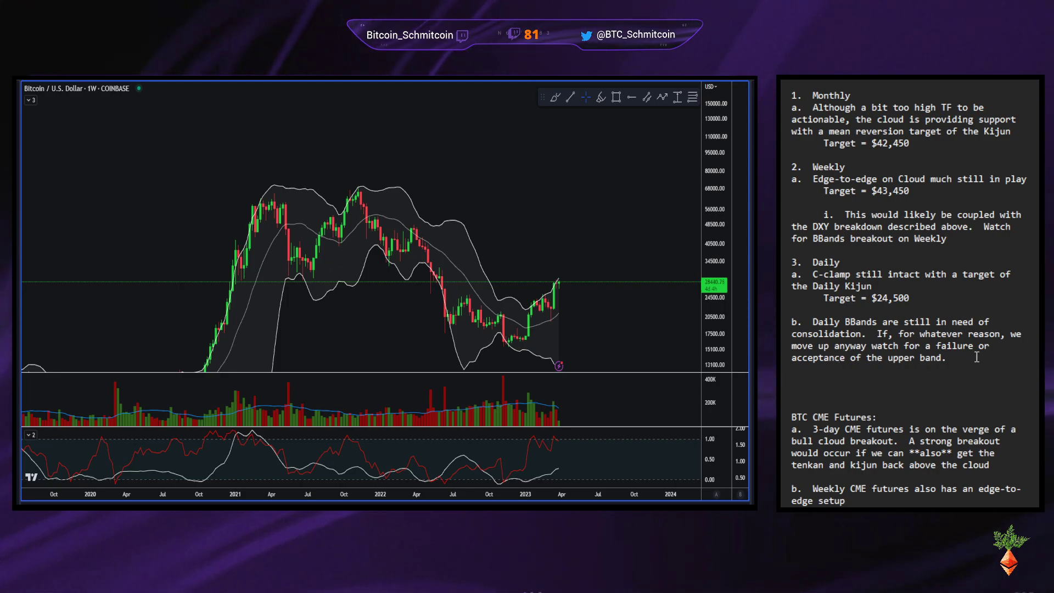
Write item c: 'Daily breakout failure potential BBands M top', correcting a typo.
text(c.)
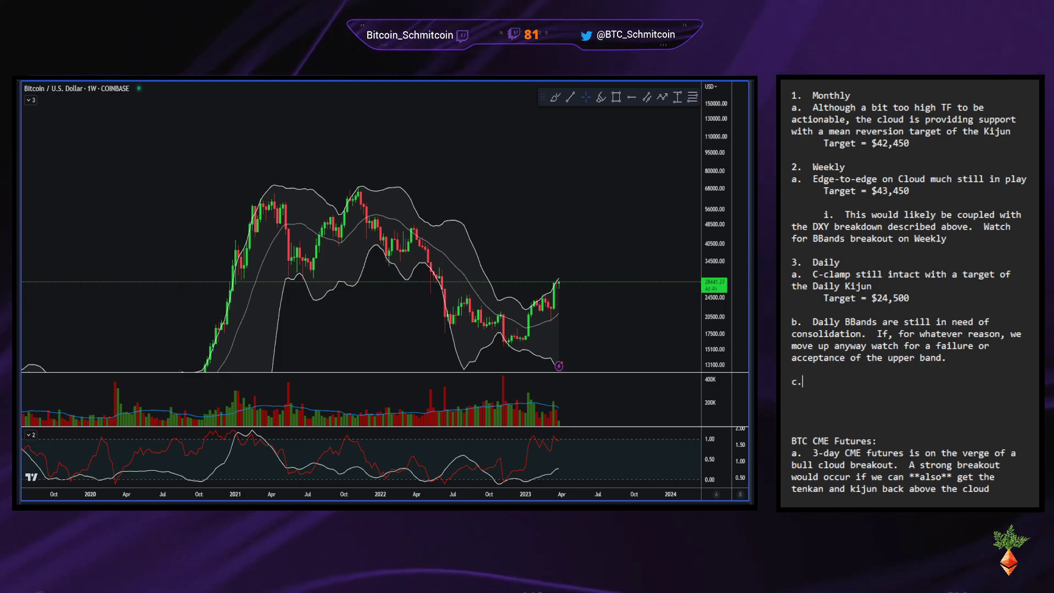
text(Daily bbands)
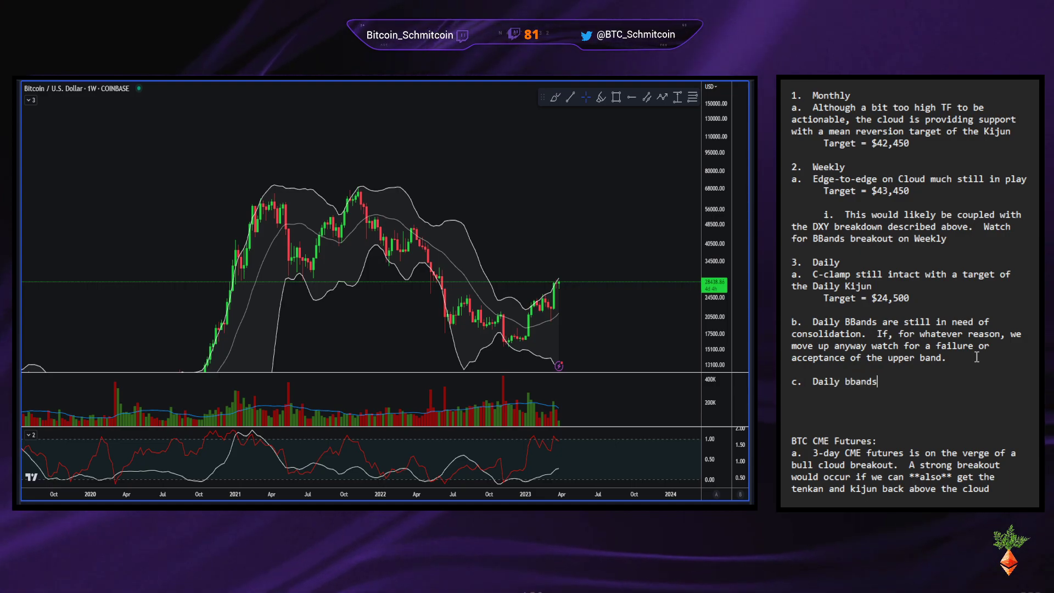
key(BackSpace)
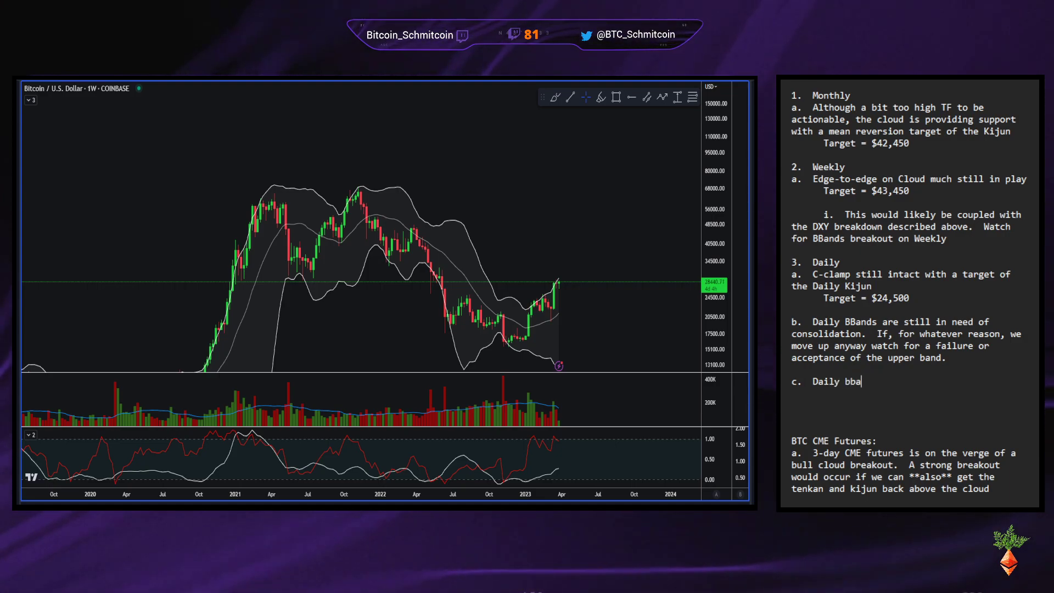
text(reakout failure would also setu)
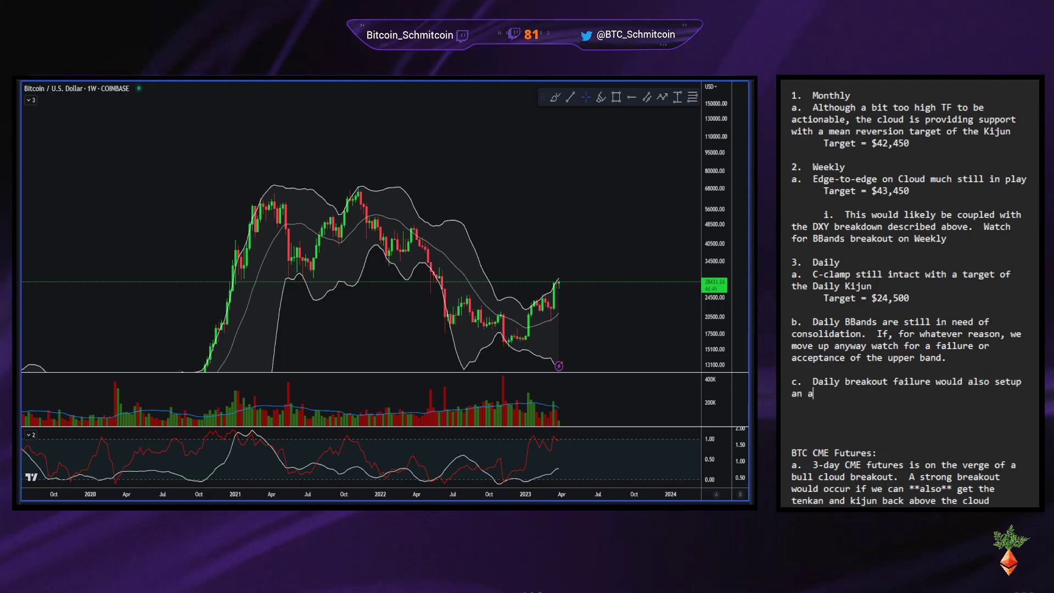
text(potential)
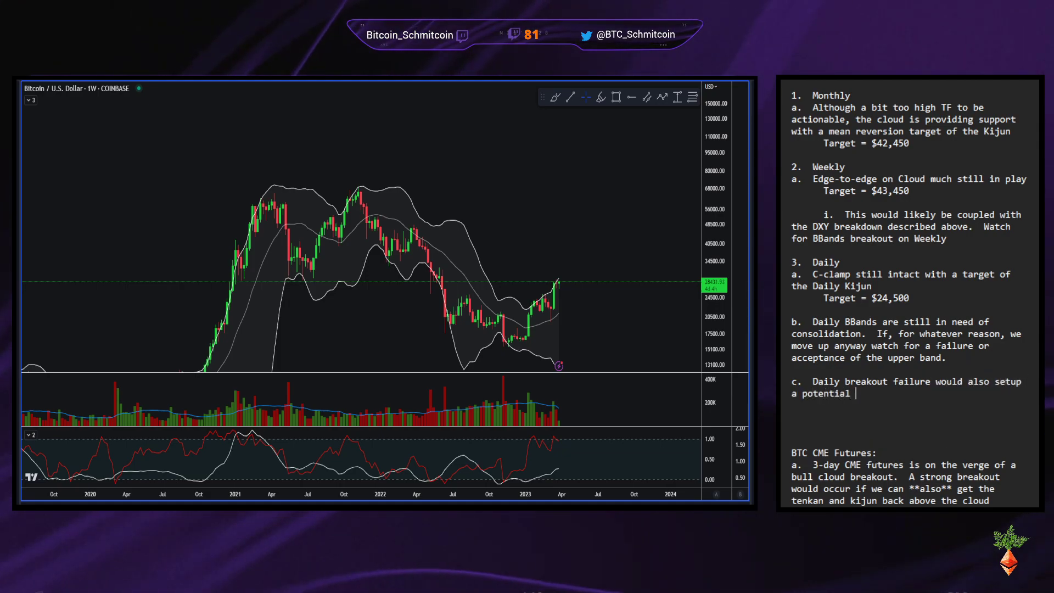
text(BBands)
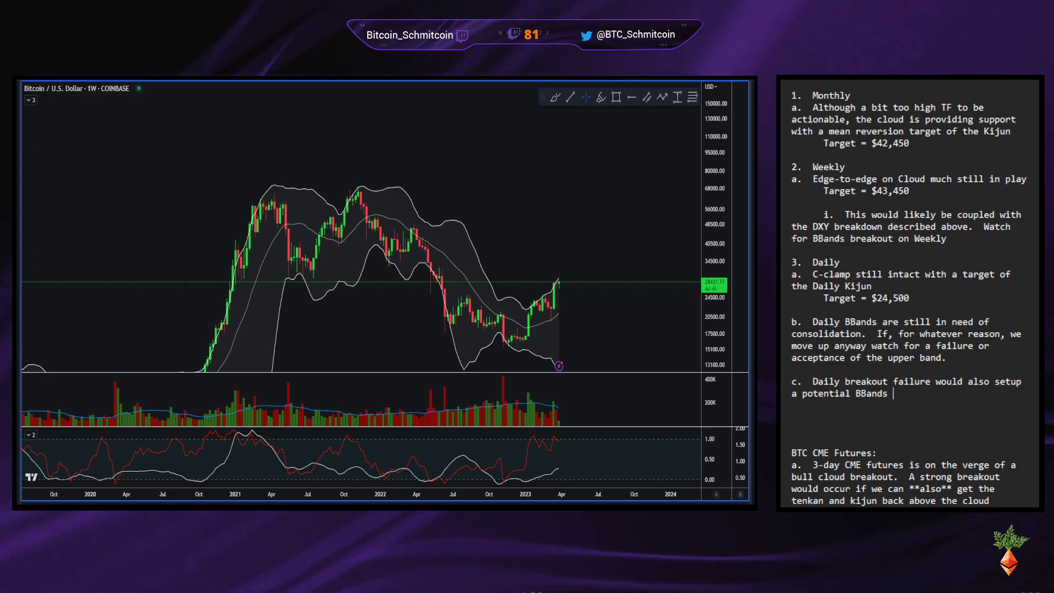
text(M top)
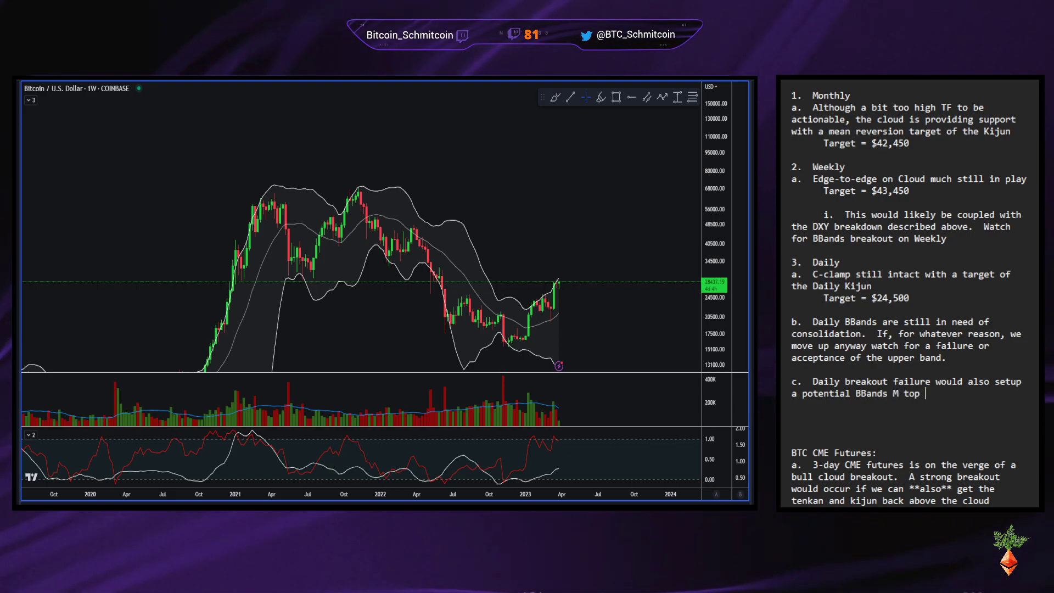
Add '(similar to the Monthly M top back in 2021)' to item c.
text((similar to t)
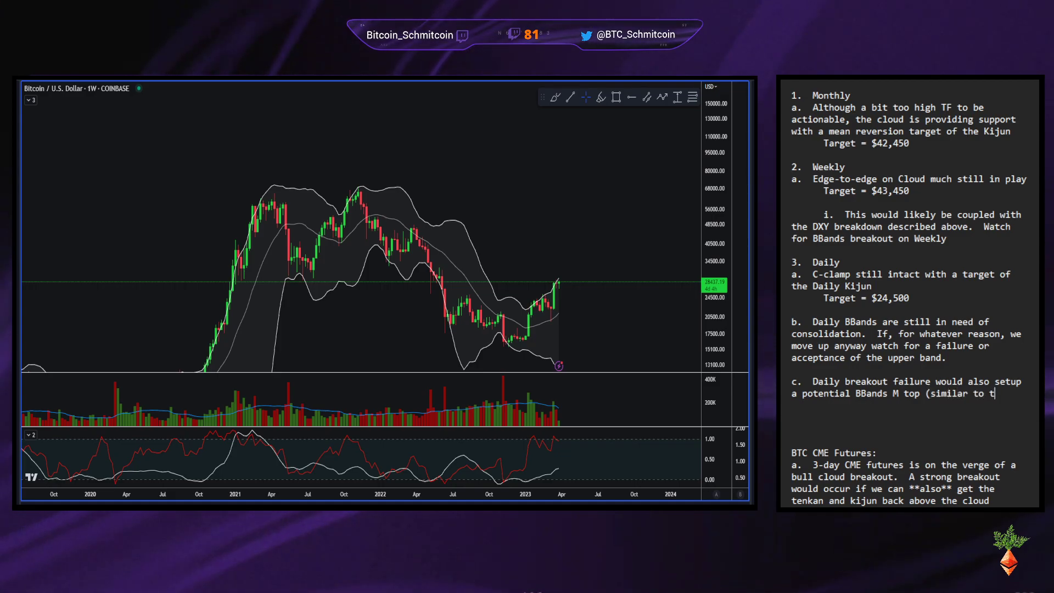
text(he Monthly M top back in)
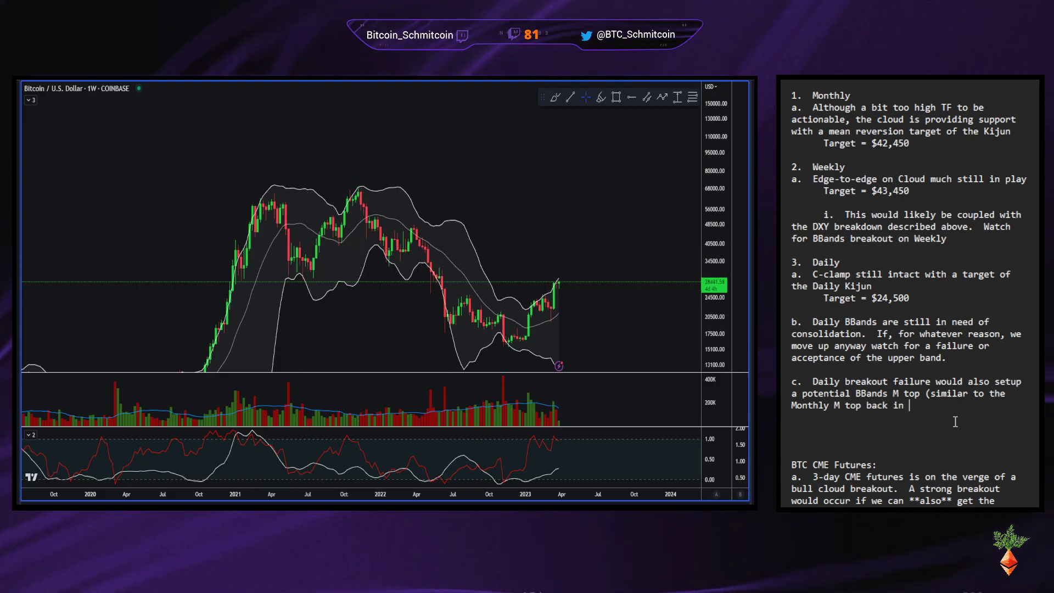
text(2021))
text(Target =)
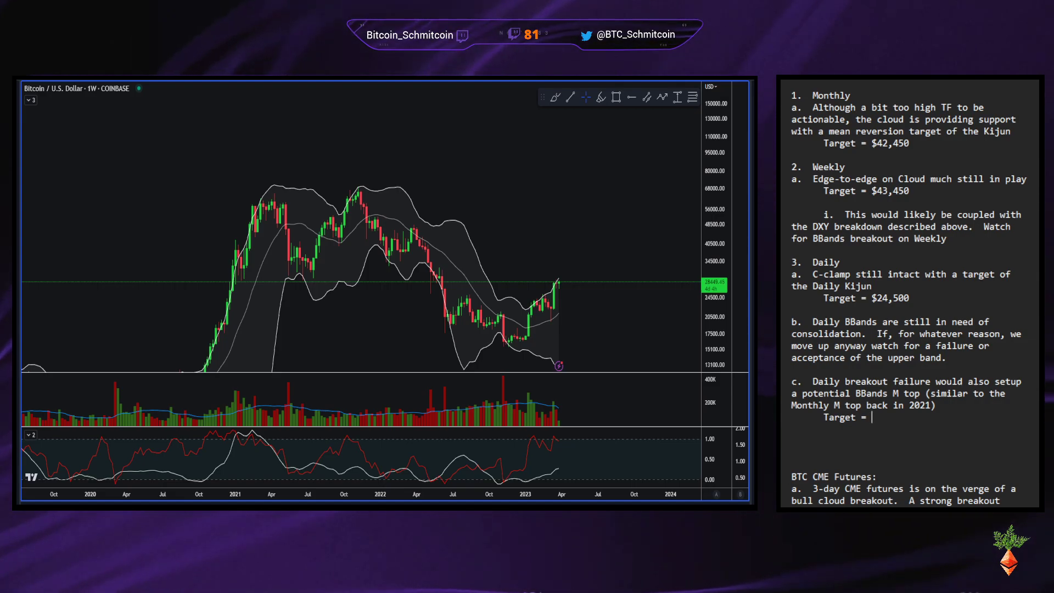
List Target 1 as Midline and Target 2 as Lower Band.
text(Mid)
text(1)
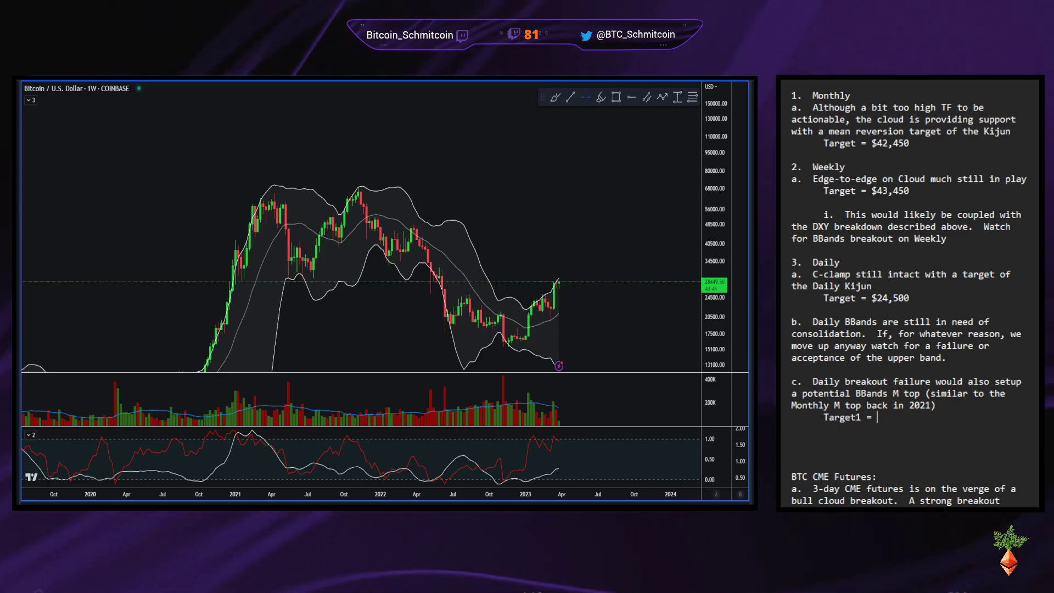
text(Midline)
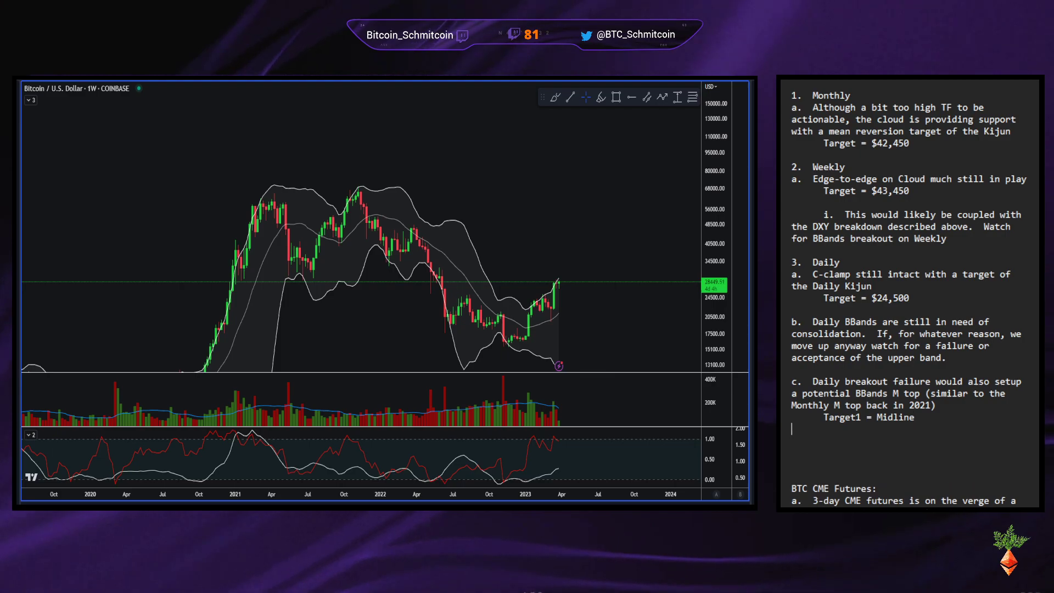
text(Target 2)
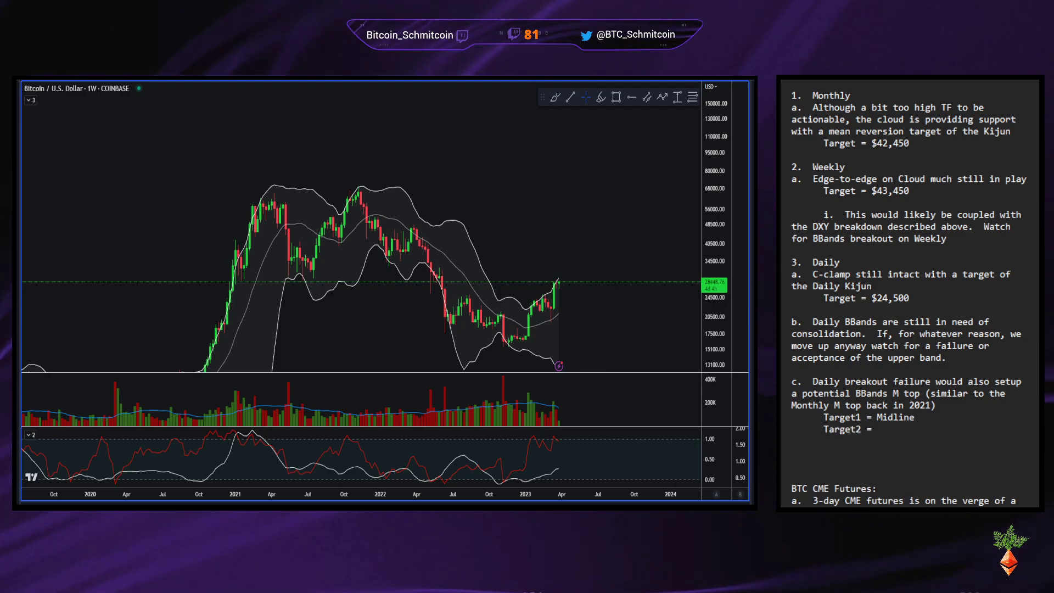
text(Lower Band)
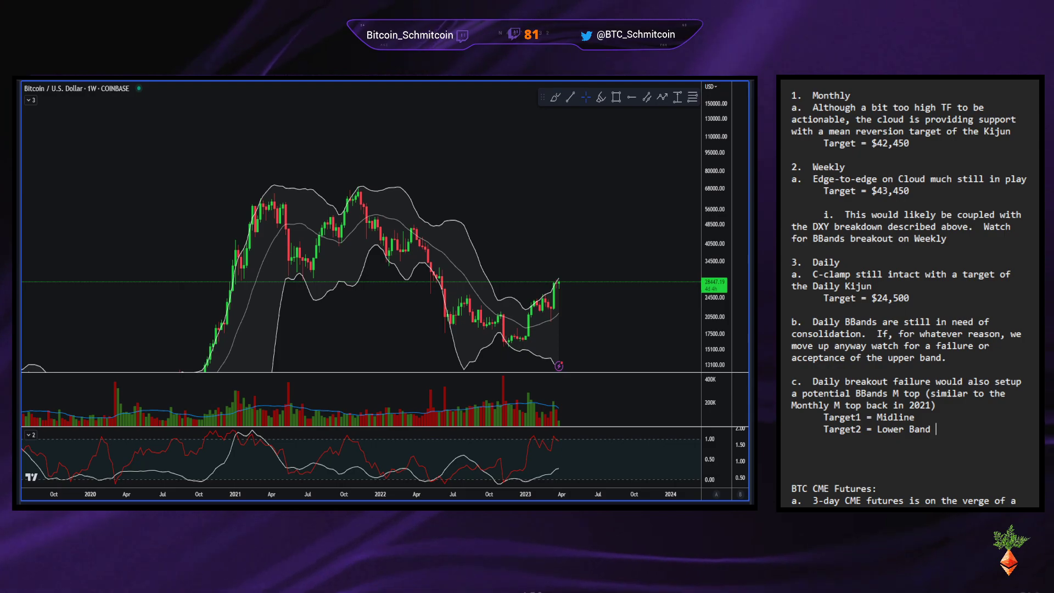
text((watch for)
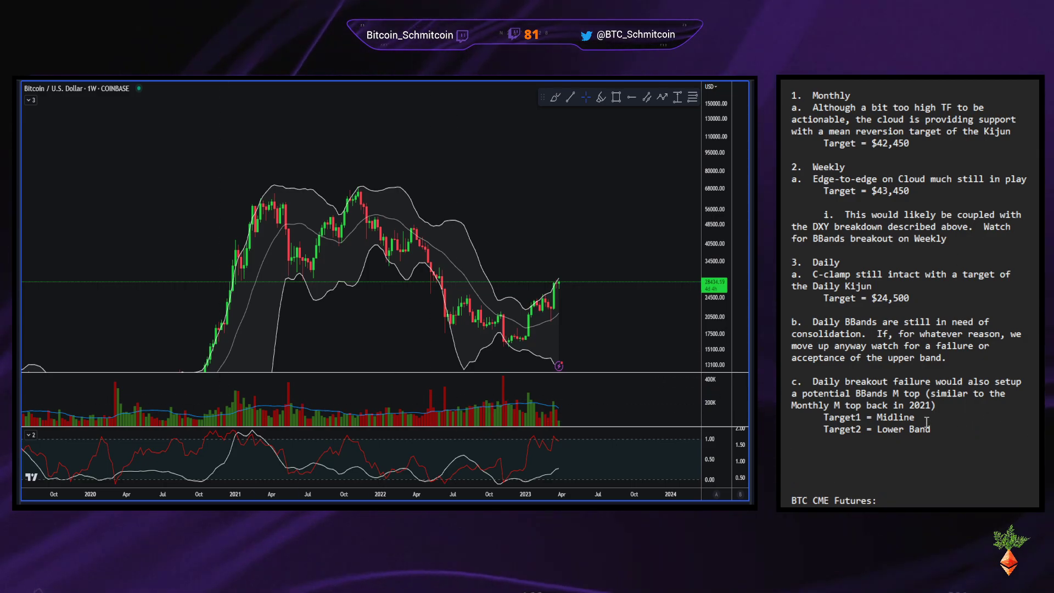
Add a note line: 'Note: Target 2 on close below the midline'.
key(enter)
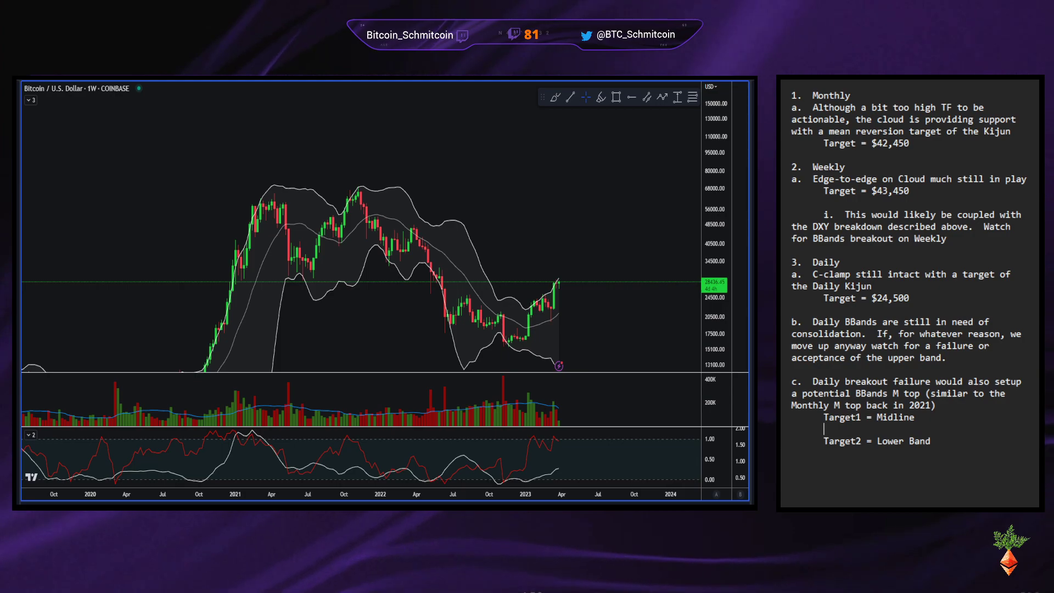
text(Note:)
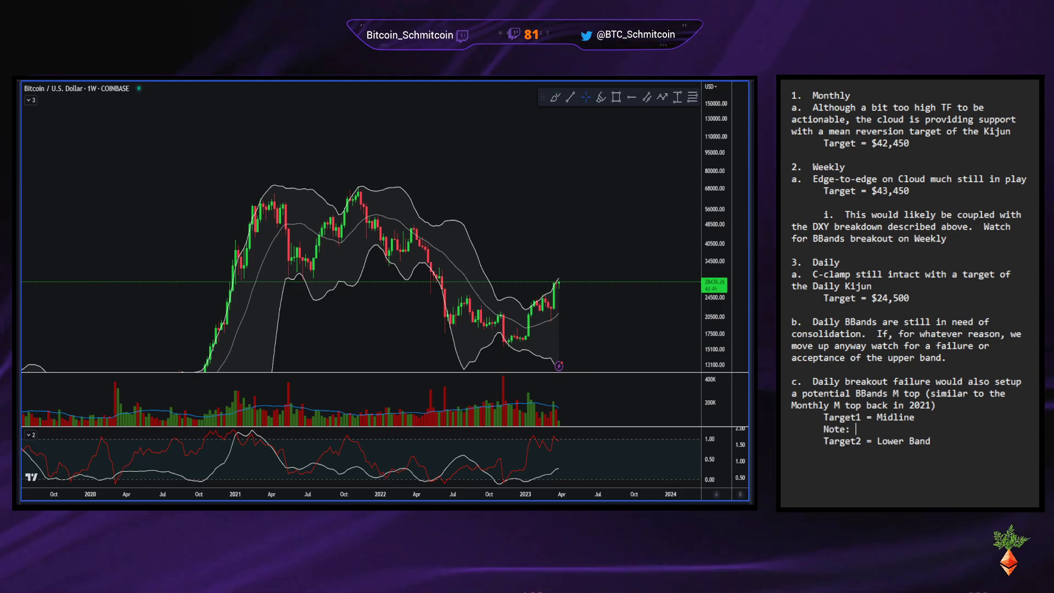
text(Target 2 comes in play if we)
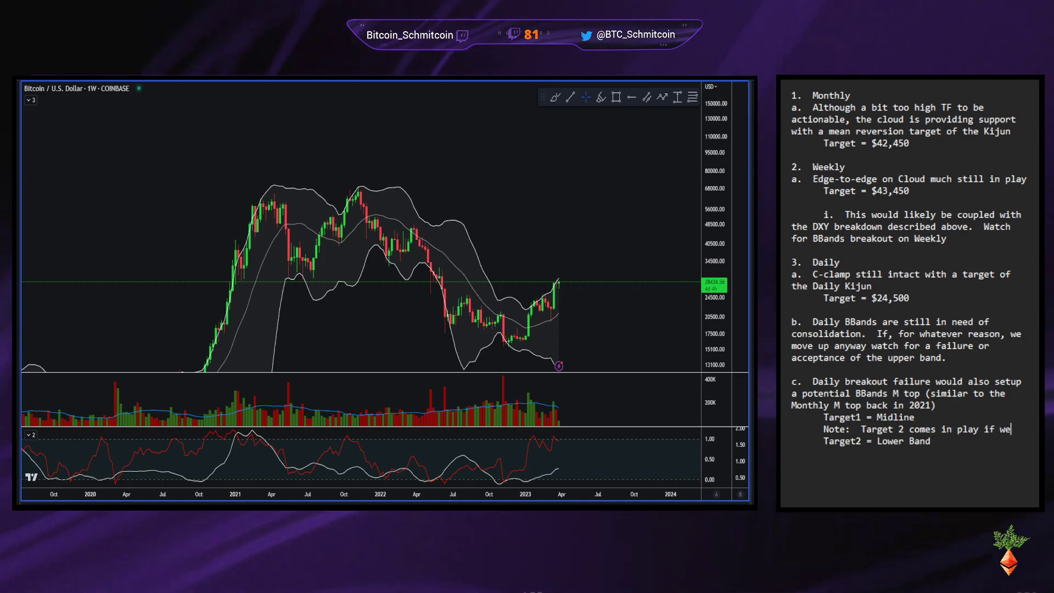
text(close below t)
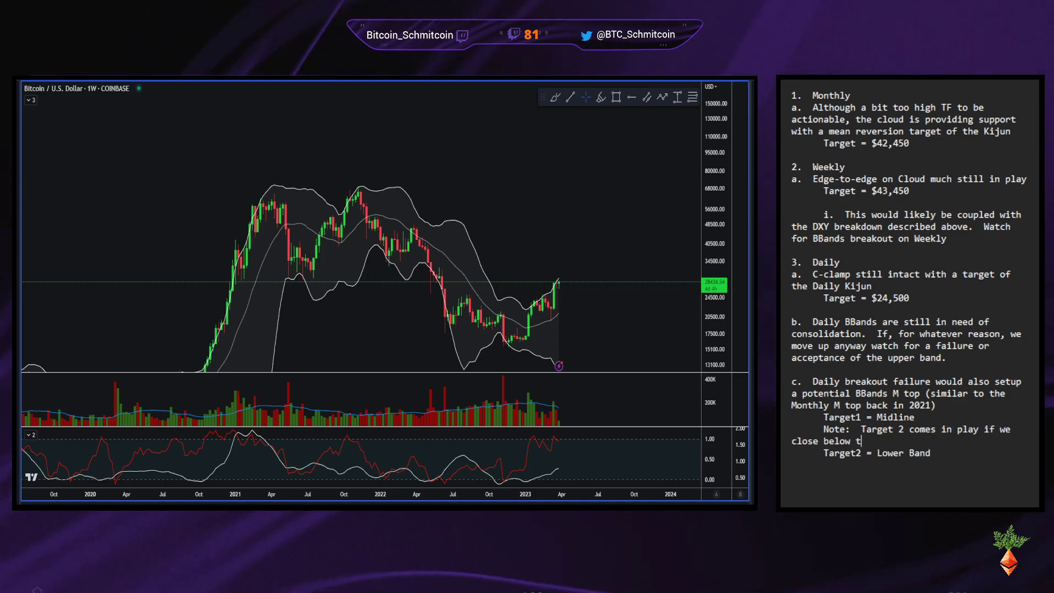
text(he midline)
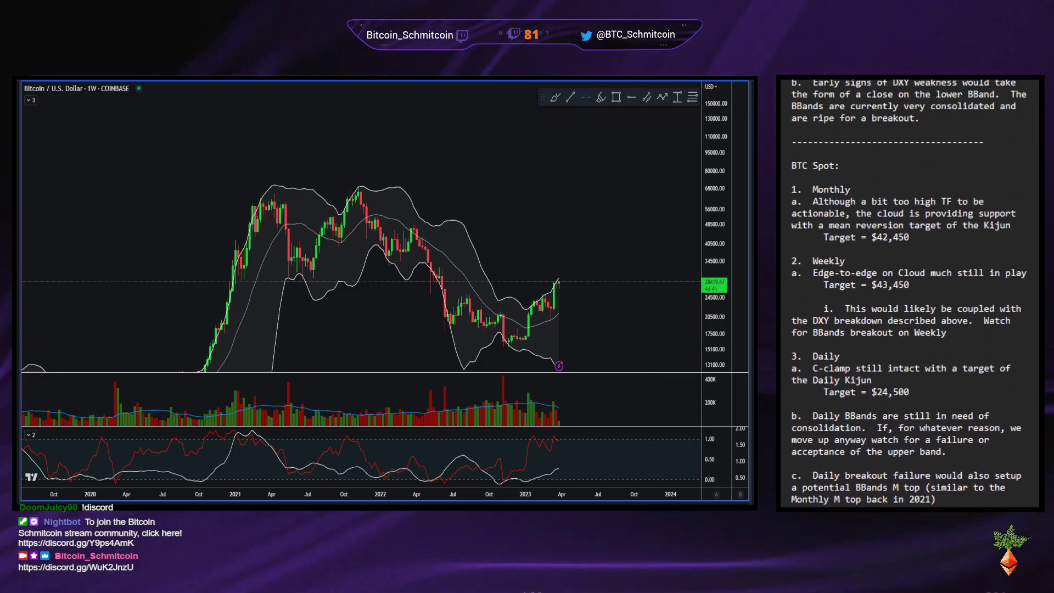
scroll(down, 3)
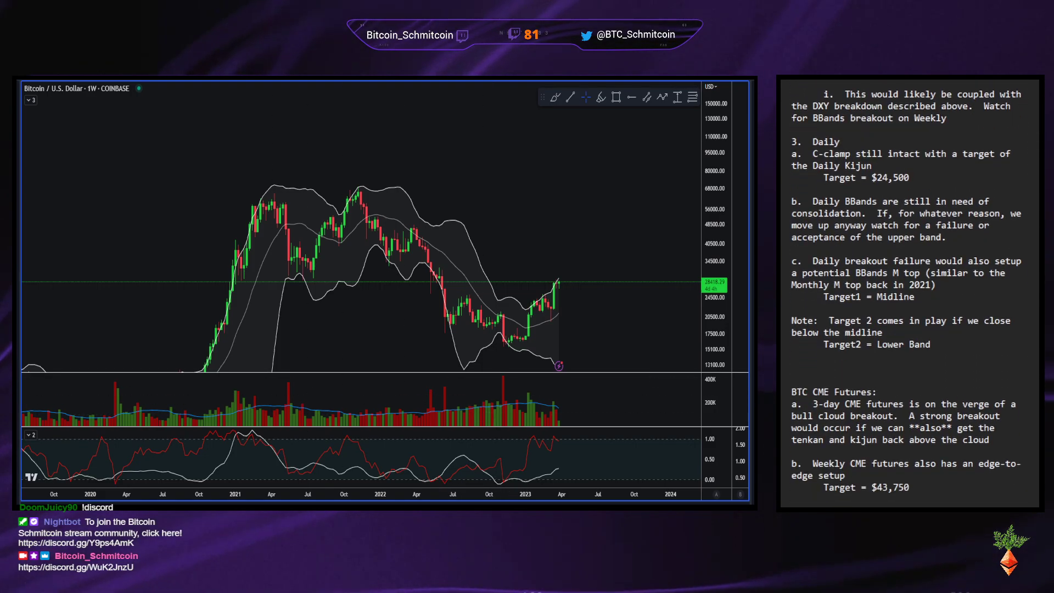
scroll(down, 3)
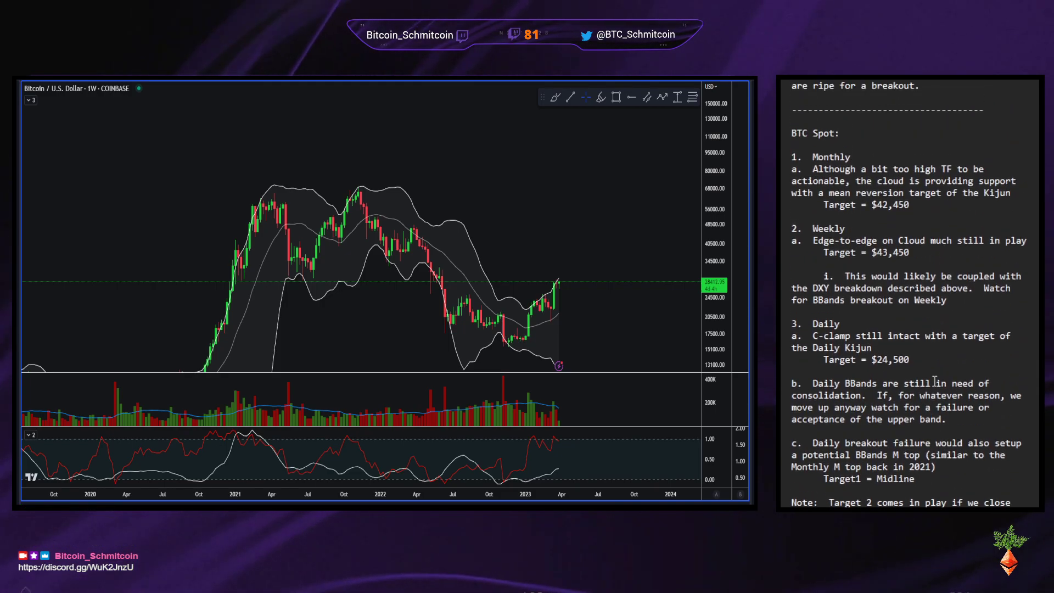
scroll(down, 3)
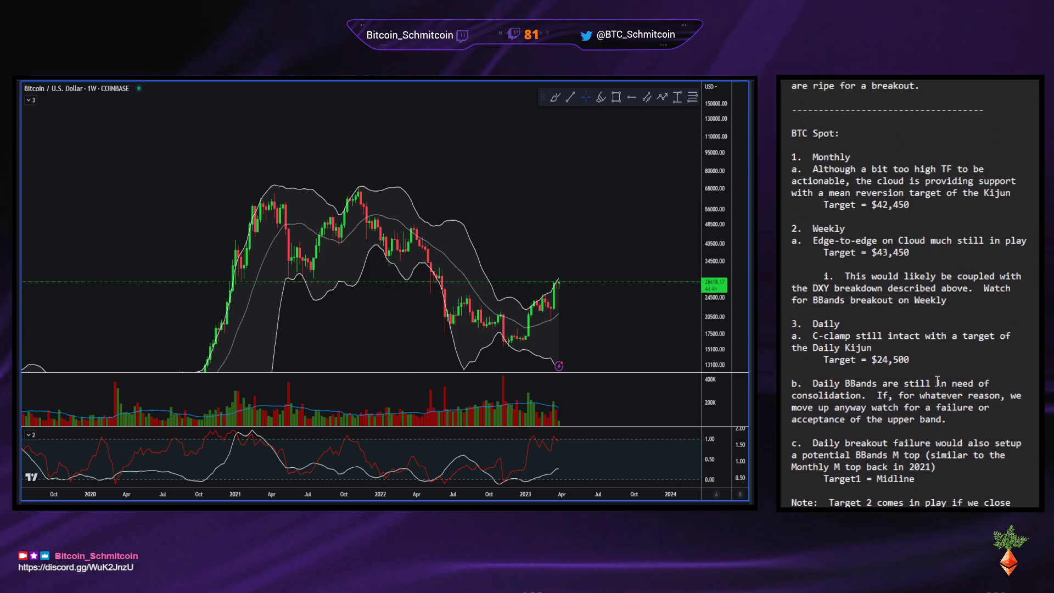
scroll(down, 3)
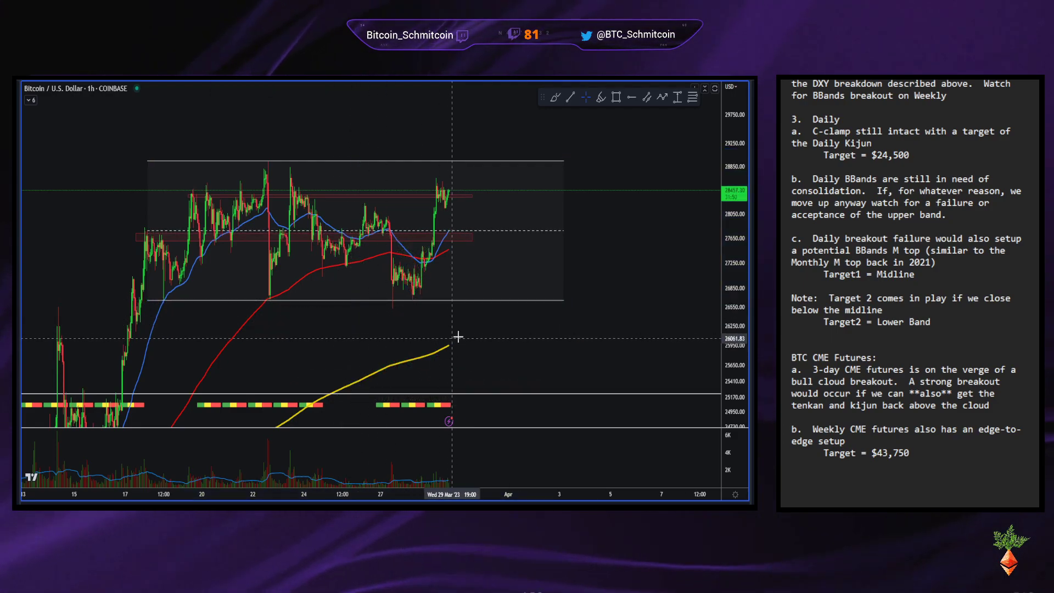
mouse_move(459, 326)
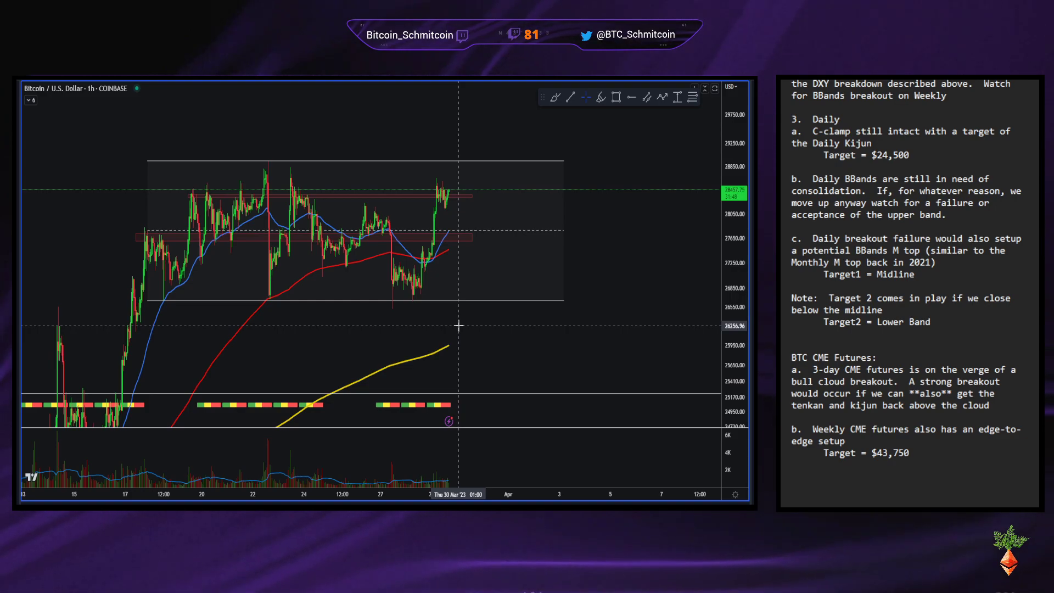
mouse_move(471, 329)
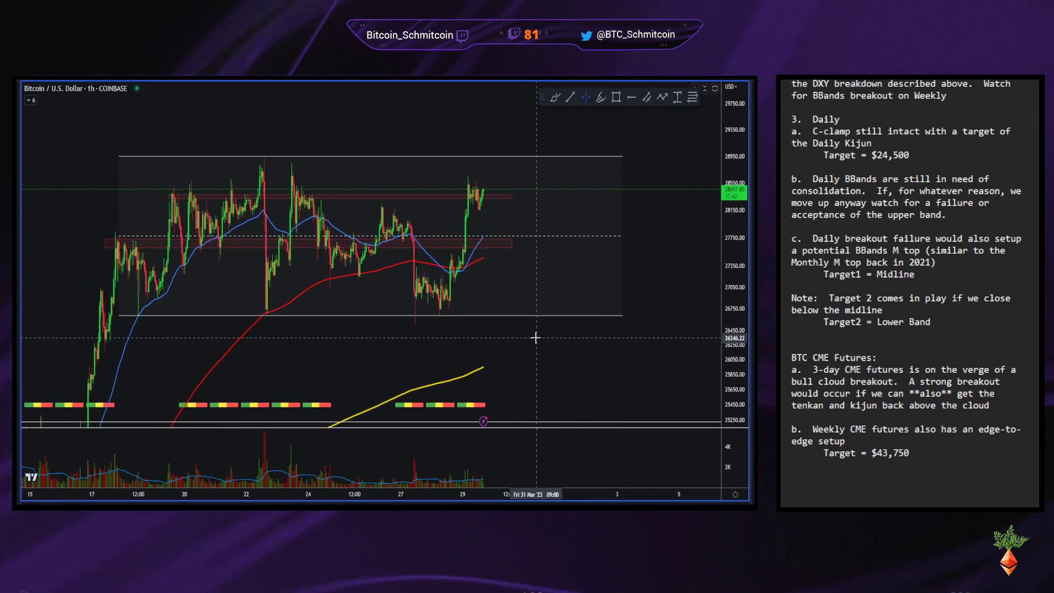
mouse_move(509, 313)
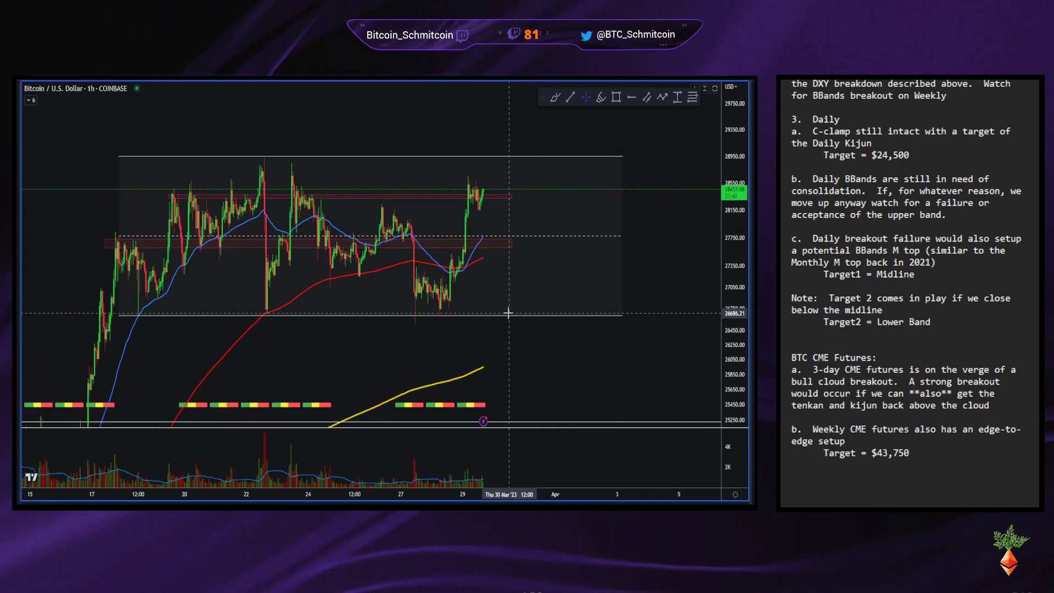